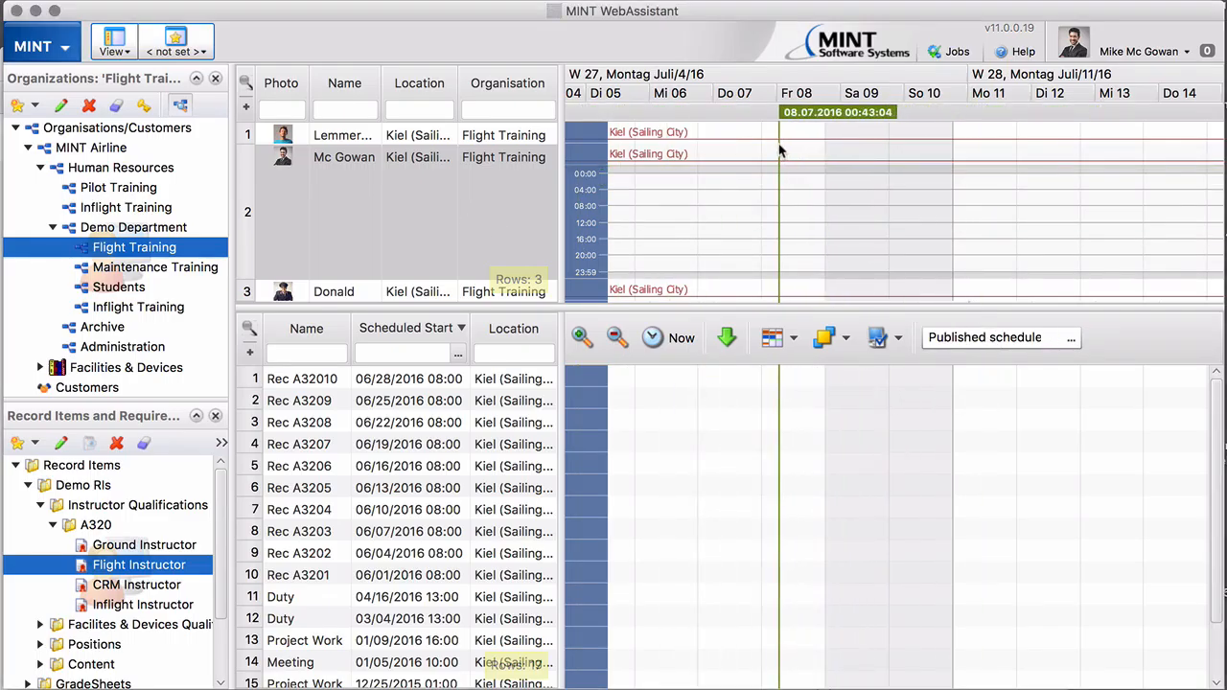
Schedule a Vacation event for Mc Gowan from Friday 8 to Tuesday 12 July
{"action": "left_click_drag", "start_coordinate": [779, 152], "coordinate": [1006, 153]}
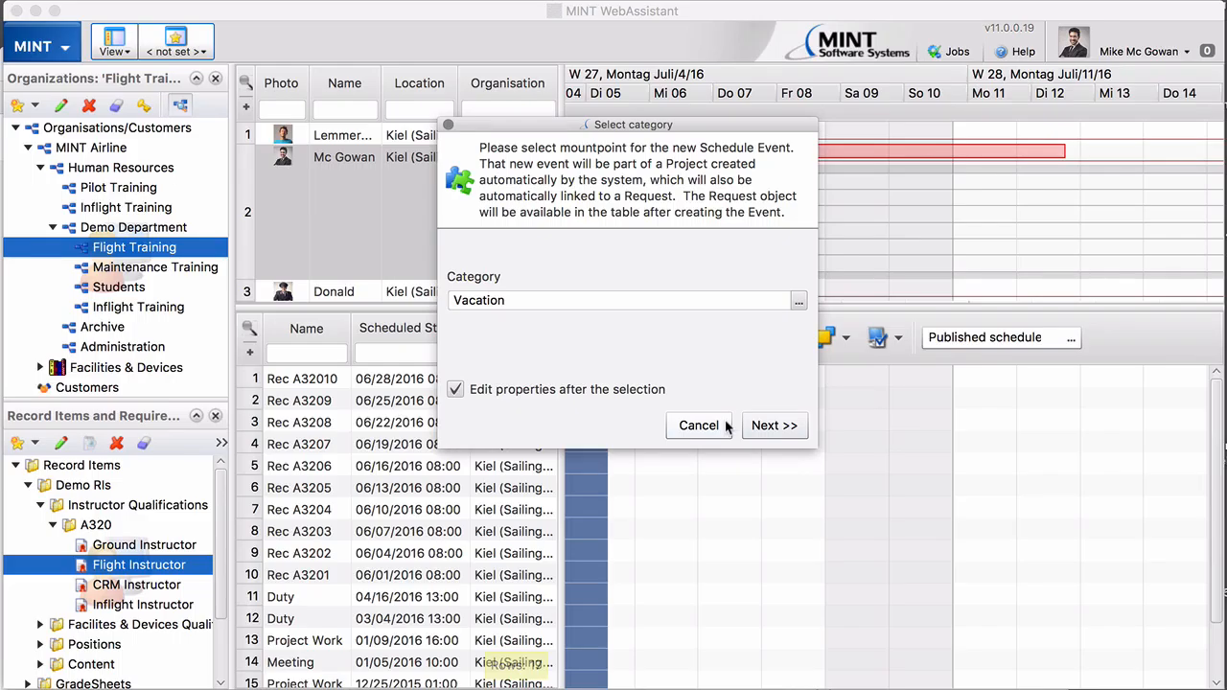
{"action": "left_click", "coordinate": [455, 388]}
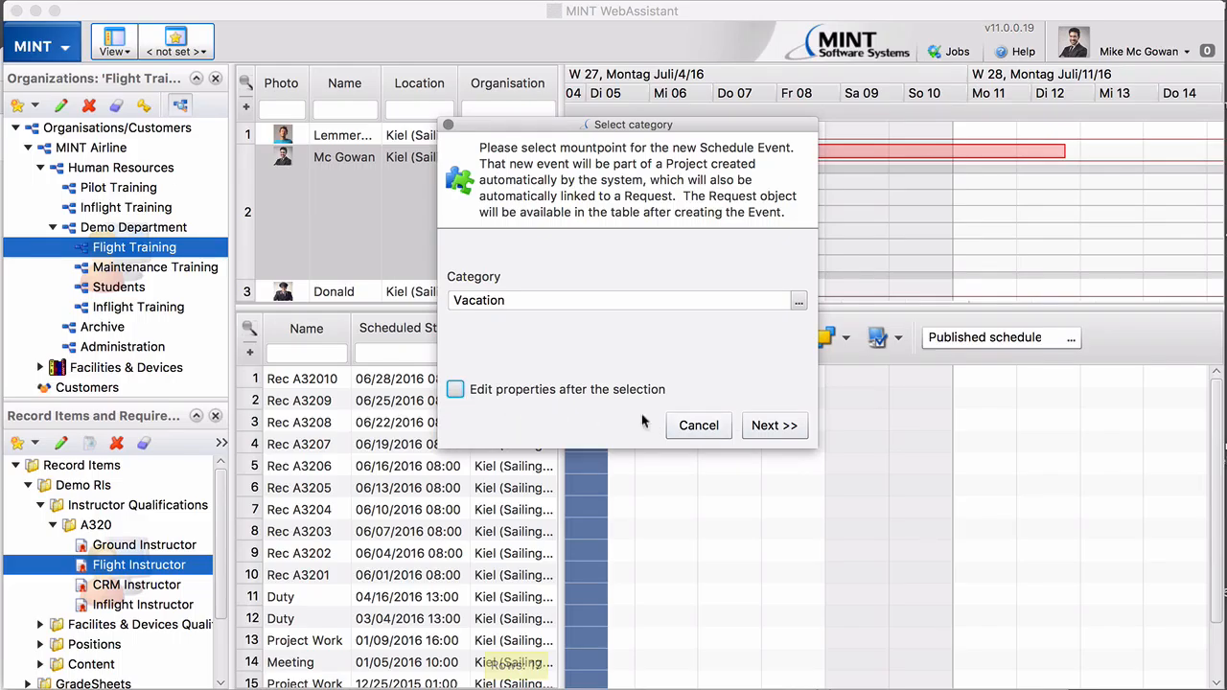
{"action": "left_click", "coordinate": [773, 425]}
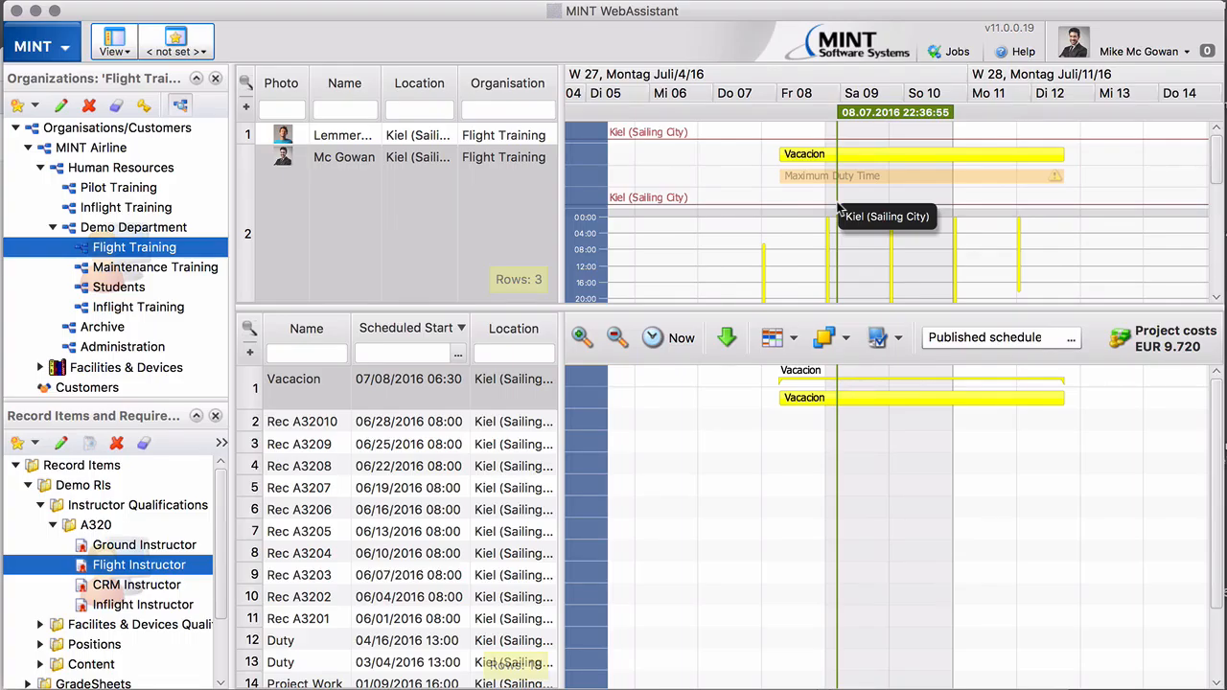
{"action": "mouse_move", "coordinate": [839, 209]}
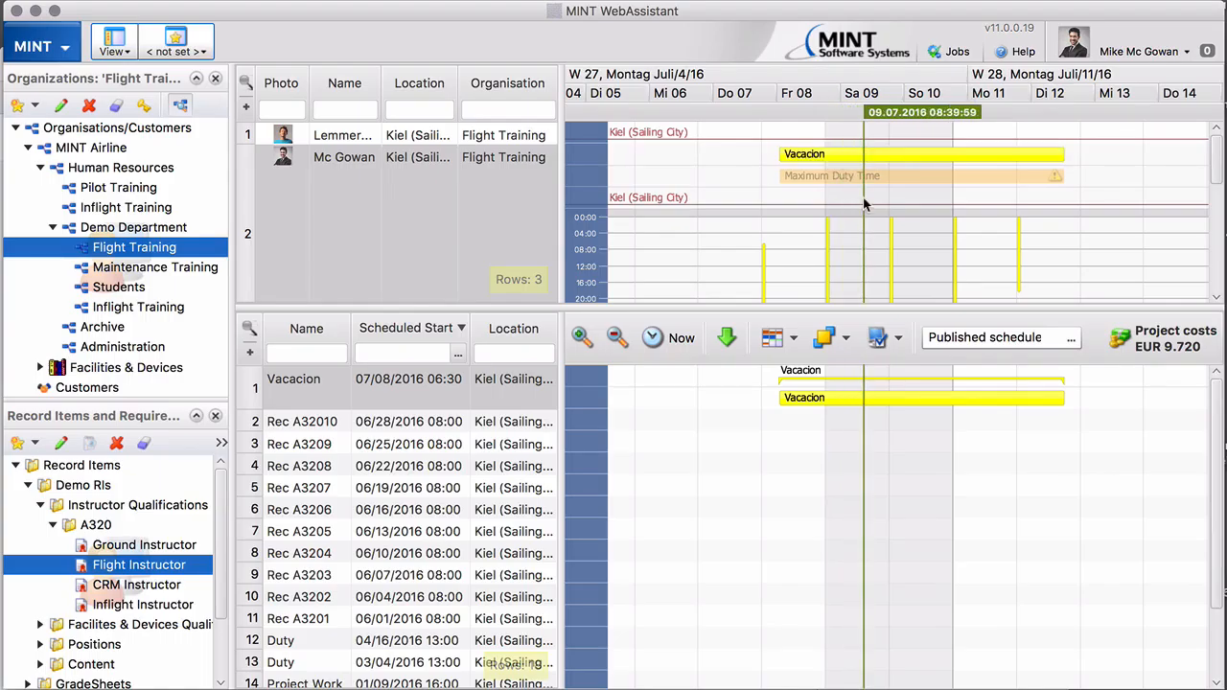
{"action": "mouse_move", "coordinate": [866, 209]}
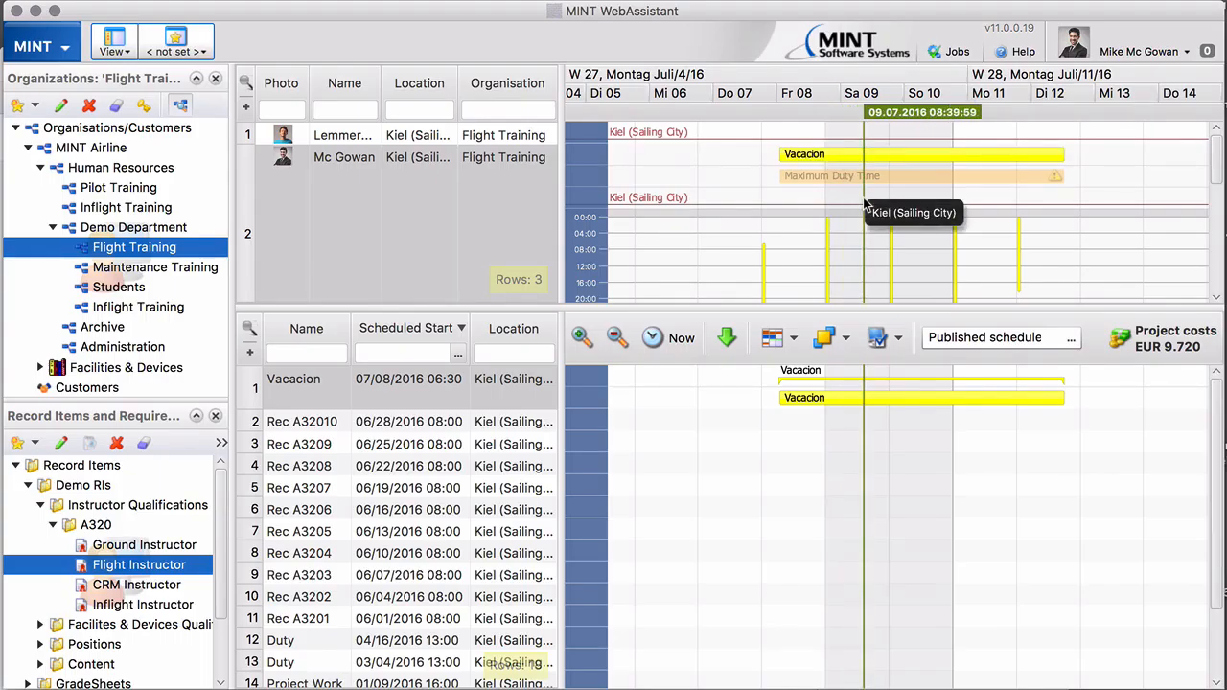
{"action": "mouse_move", "coordinate": [863, 203]}
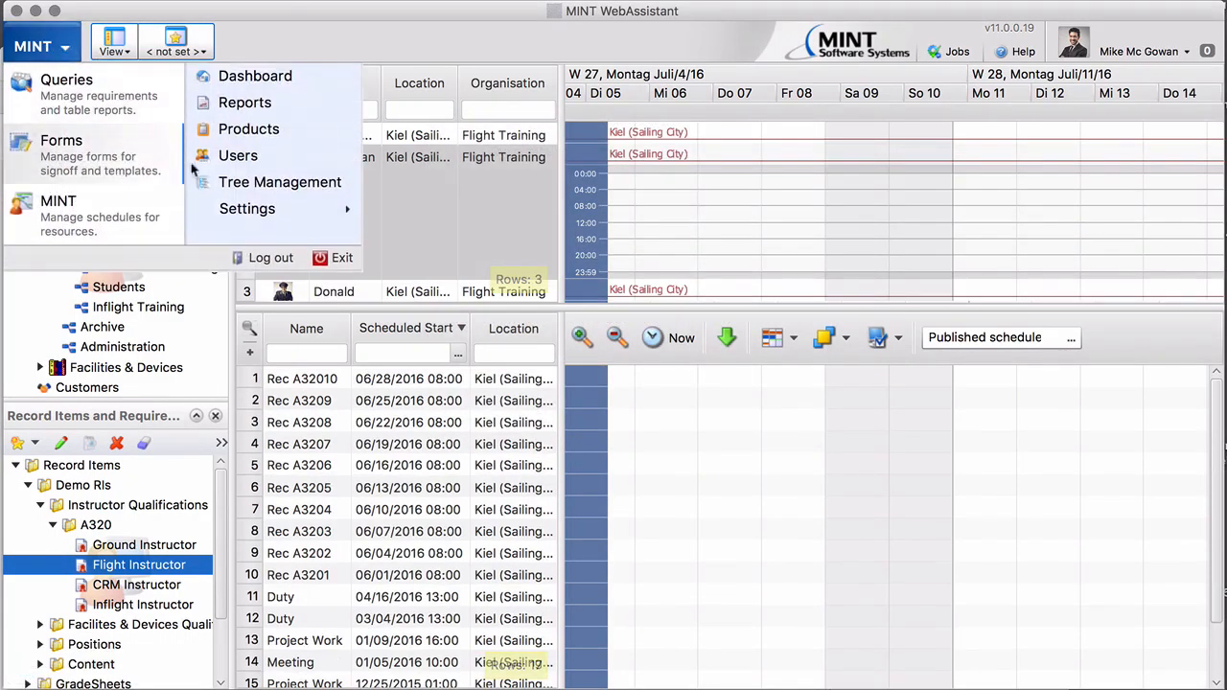
In Tree Management, edit the Non Duty category's properties and bring up its property sets
{"action": "left_click", "coordinate": [279, 181]}
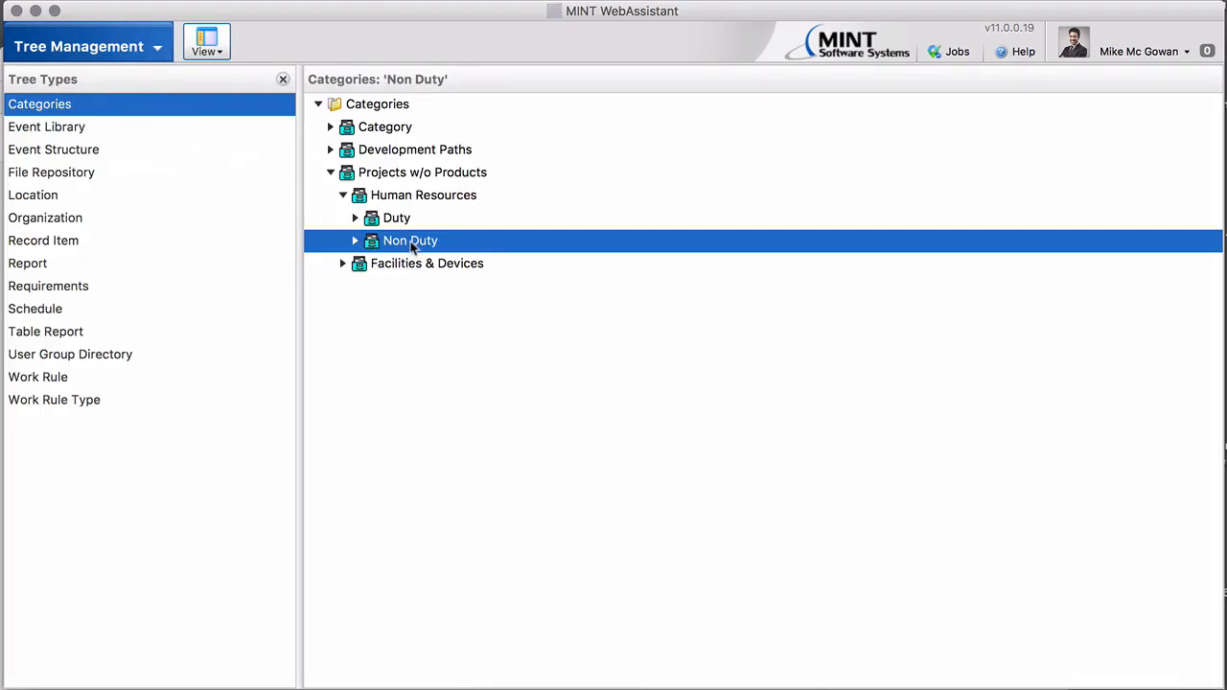
{"action": "right_click", "coordinate": [410, 240]}
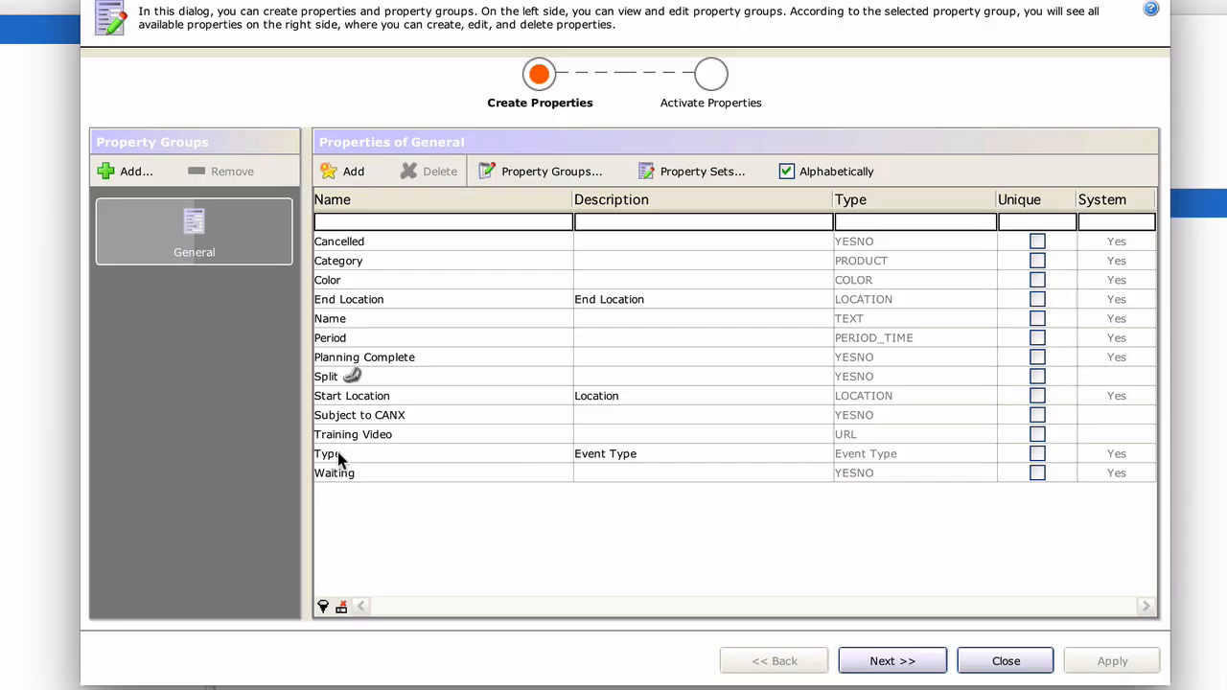
{"action": "mouse_move", "coordinate": [851, 467]}
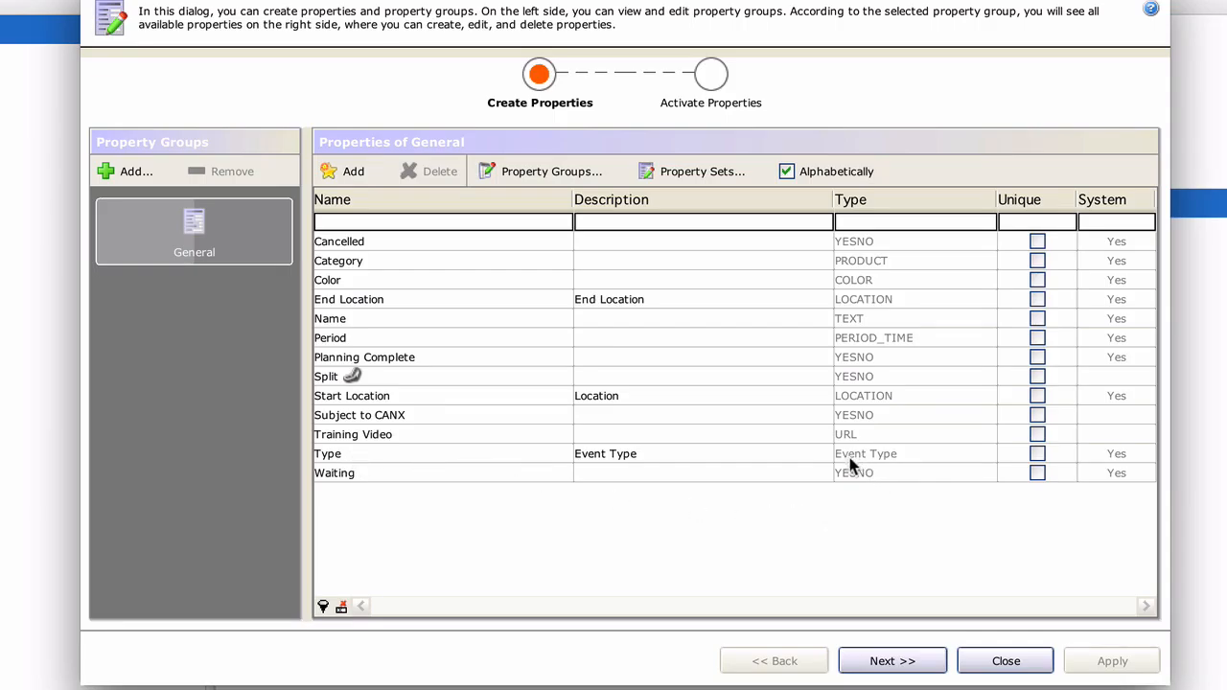
{"action": "mouse_move", "coordinate": [882, 411]}
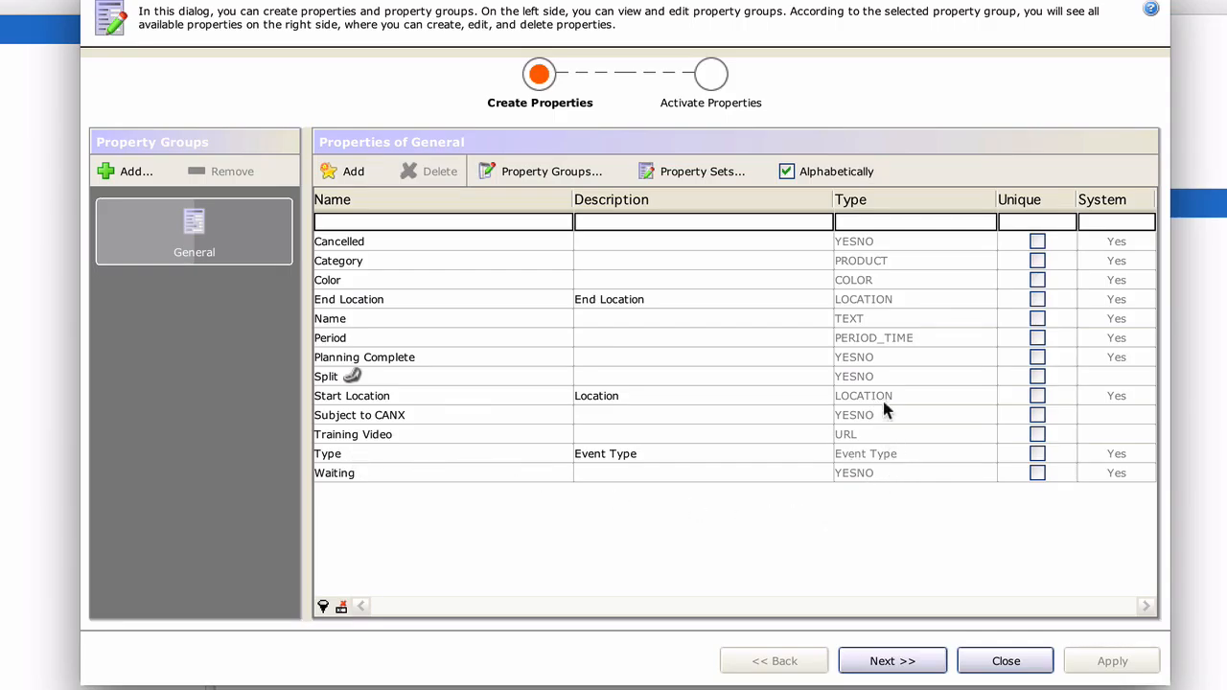
{"action": "mouse_move", "coordinate": [1101, 461]}
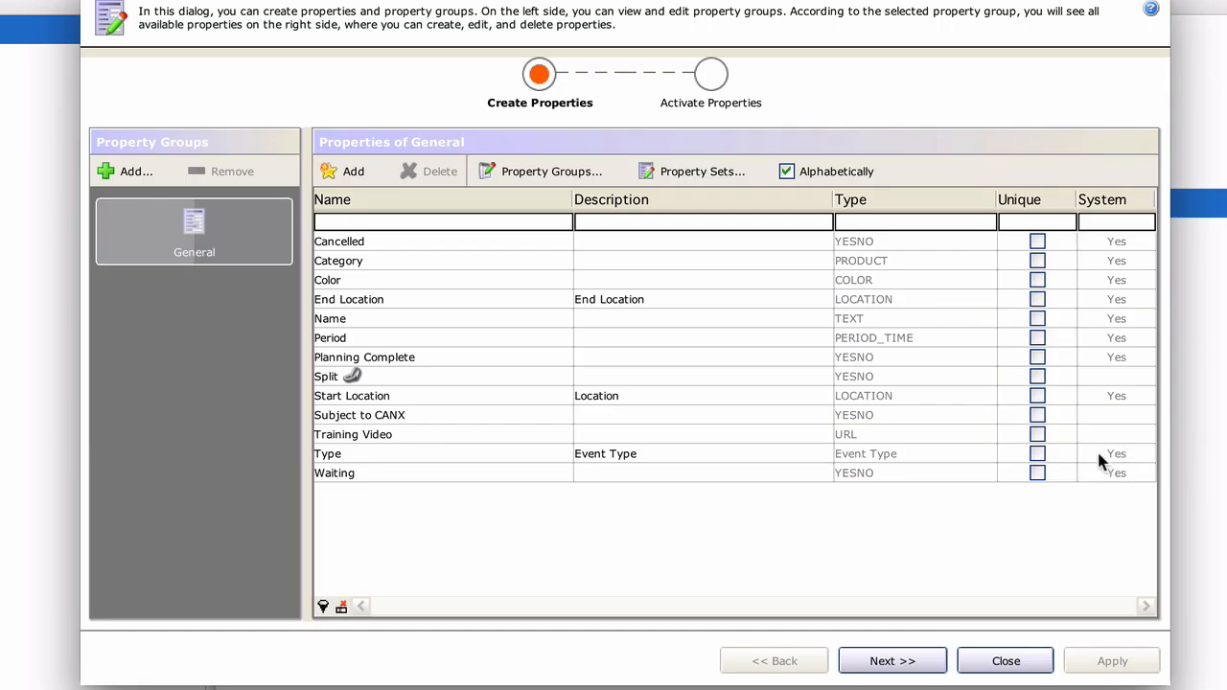
{"action": "mouse_move", "coordinate": [880, 280]}
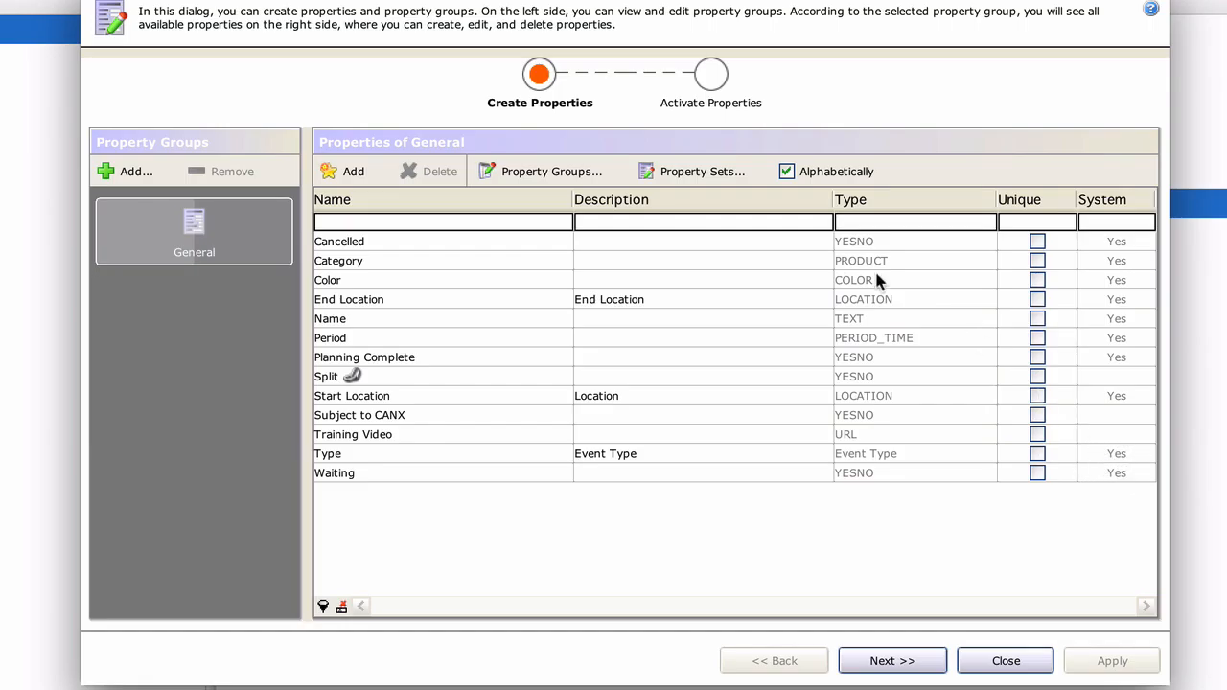
{"action": "left_click", "coordinate": [703, 171]}
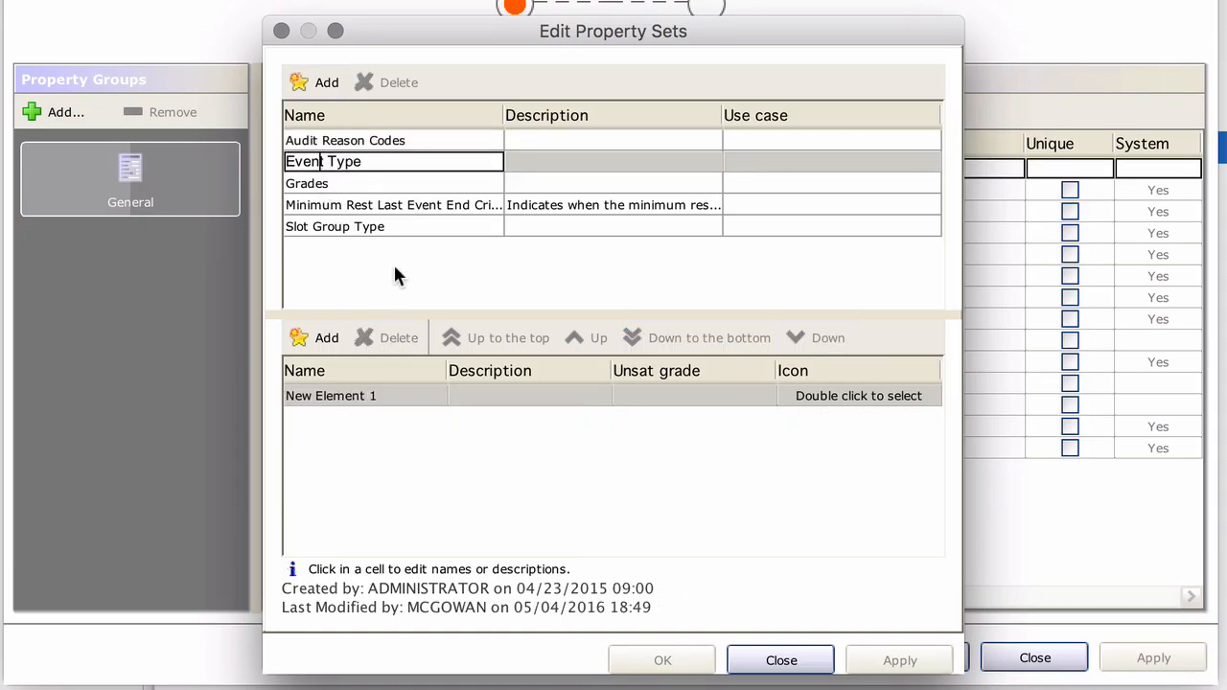
{"action": "mouse_move", "coordinate": [383, 411]}
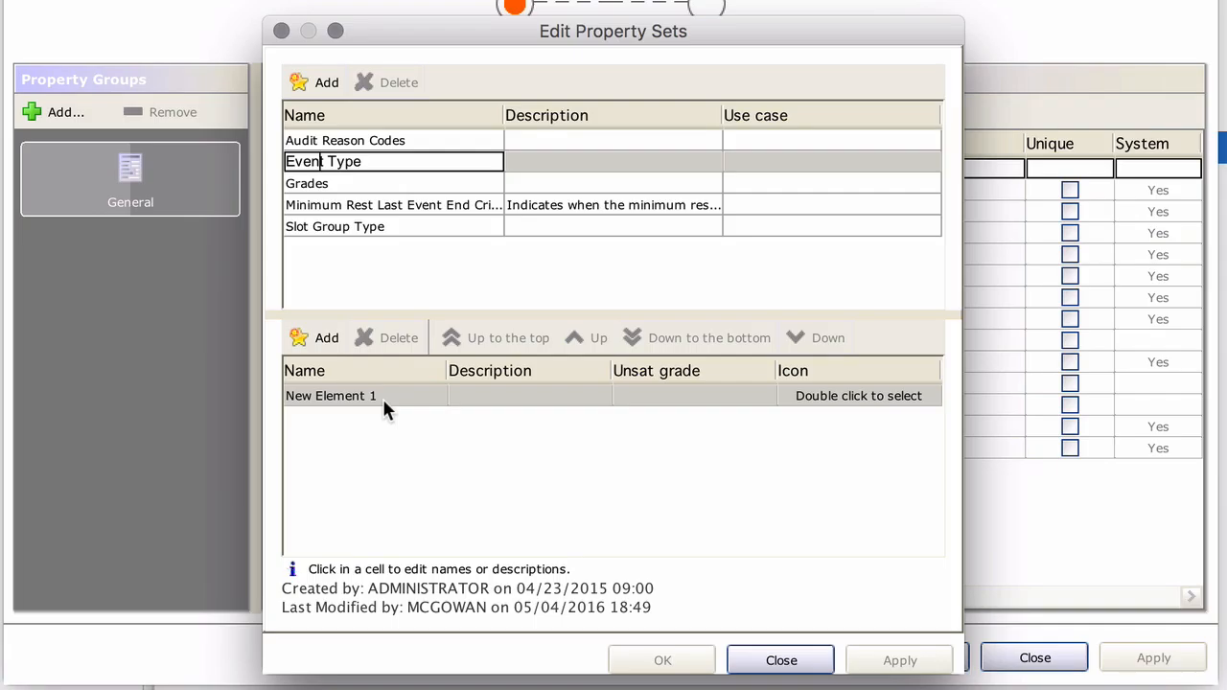
Rename the Event Type set's New Element 1 to 'Non Duty' and save
{"action": "double_click", "coordinate": [330, 395]}
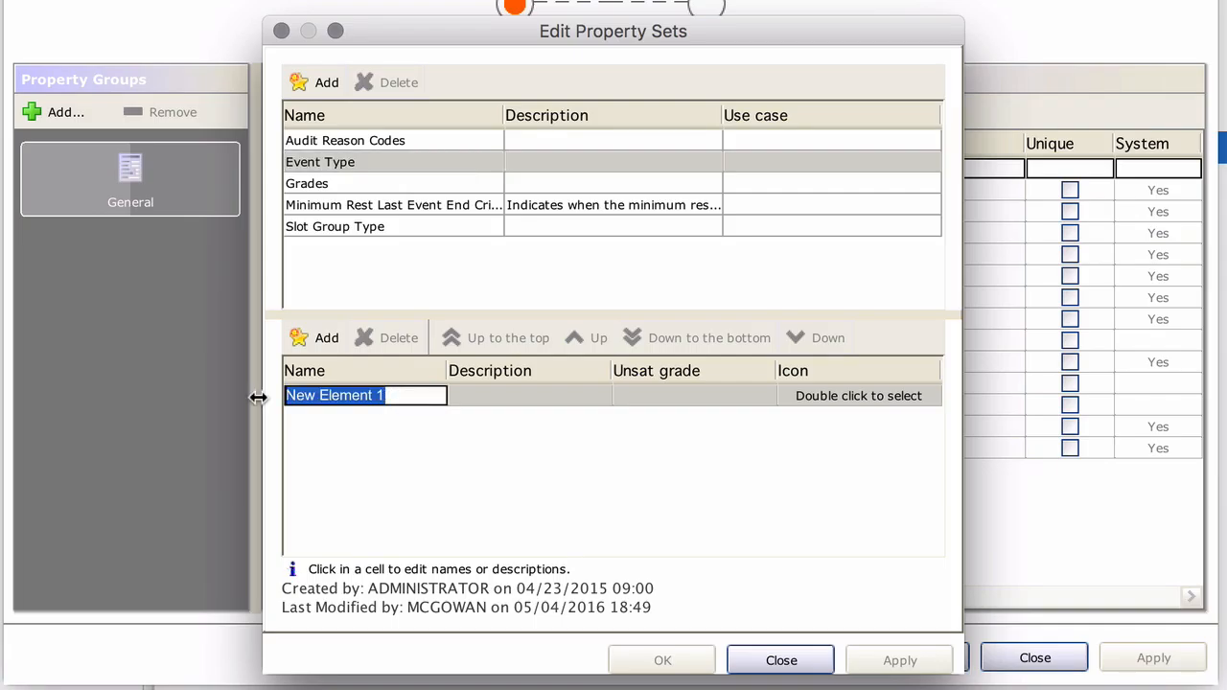
{"action": "type", "text": "Non"}
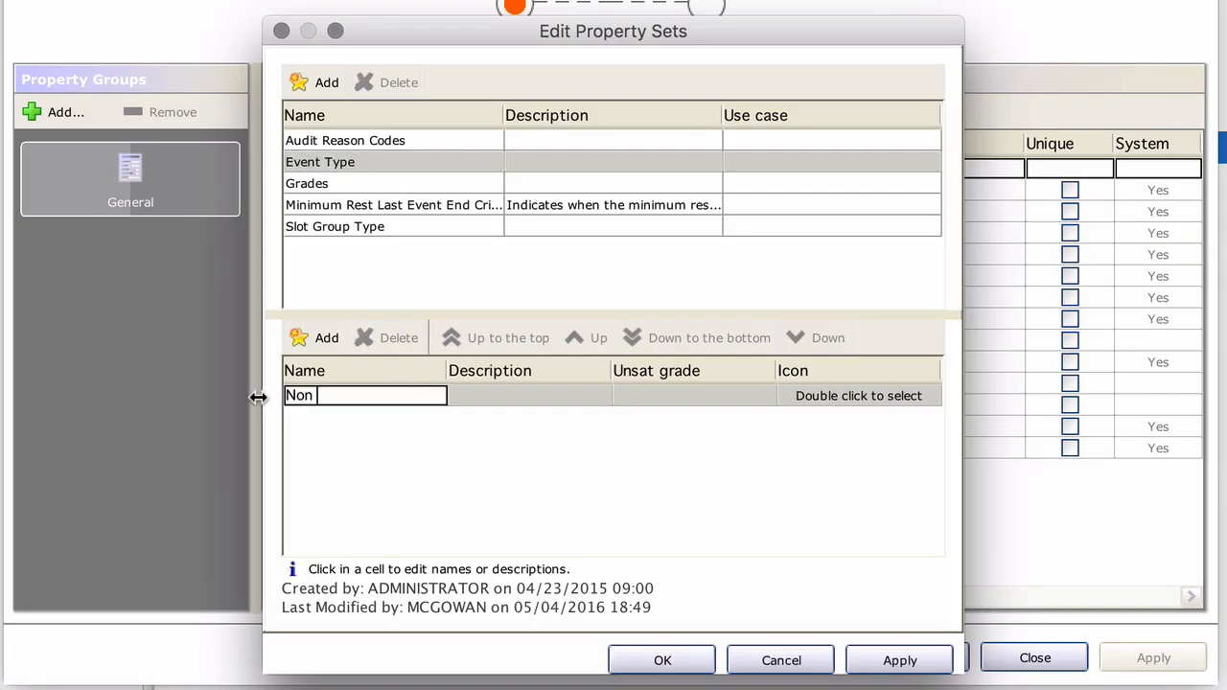
{"action": "type", "text": "Duty"}
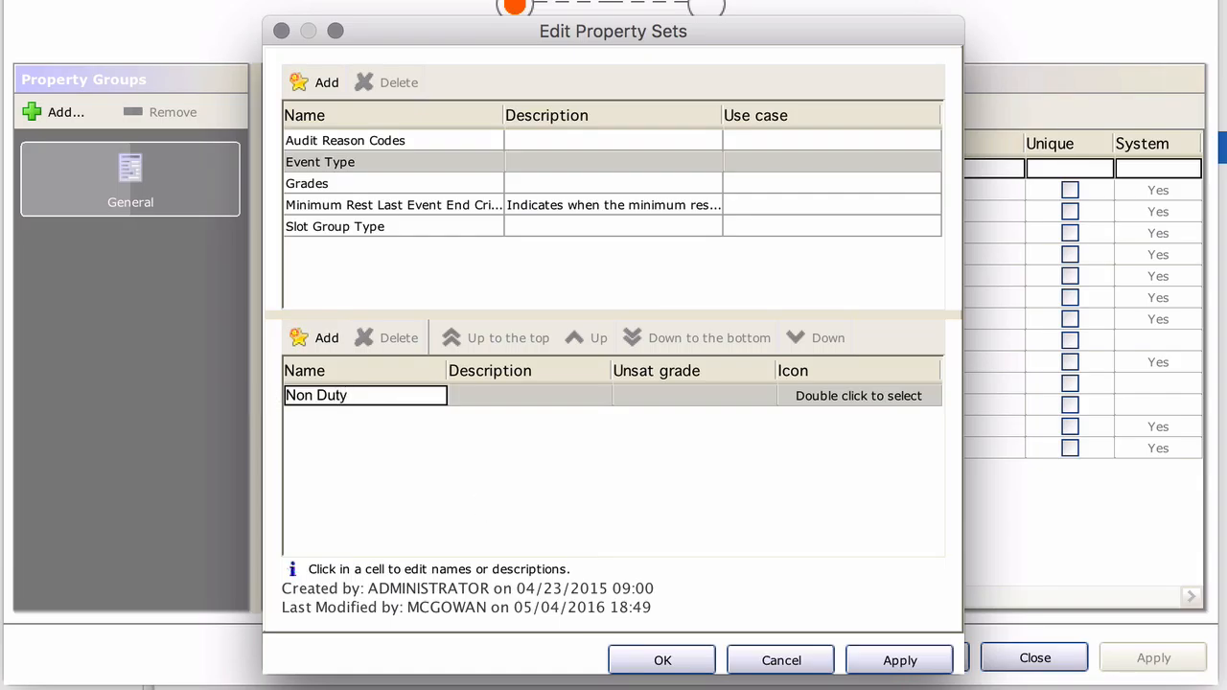
{"action": "left_click", "coordinate": [781, 659]}
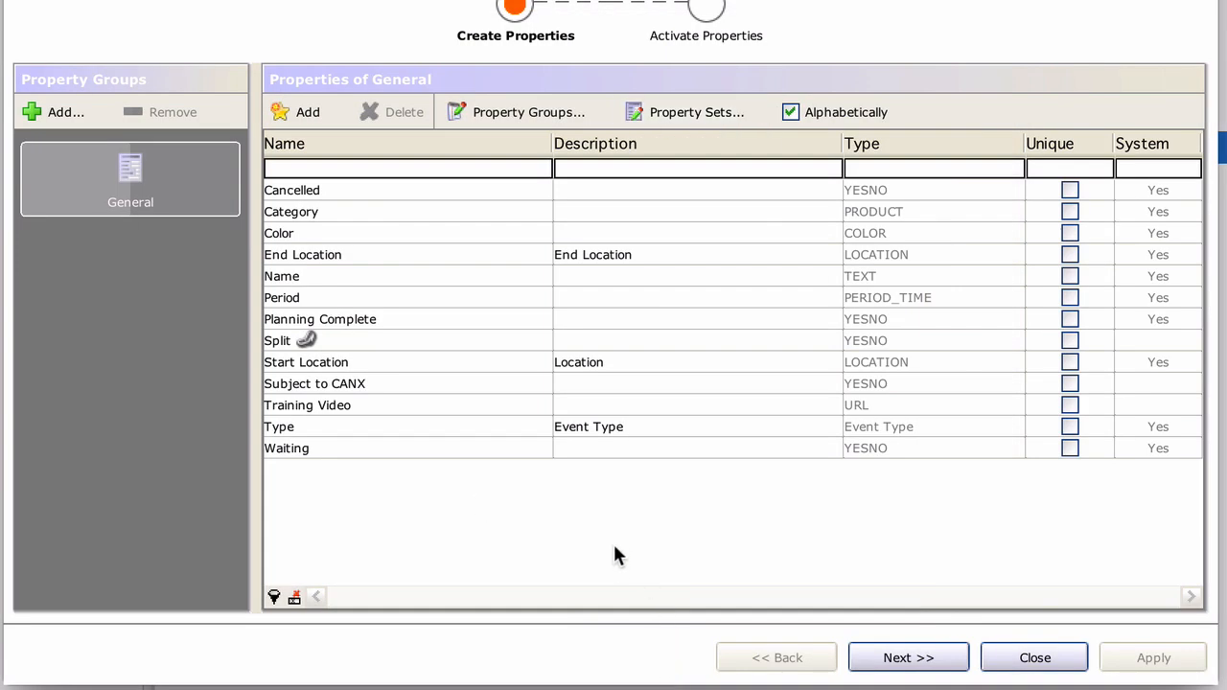
{"action": "mouse_move", "coordinate": [596, 496]}
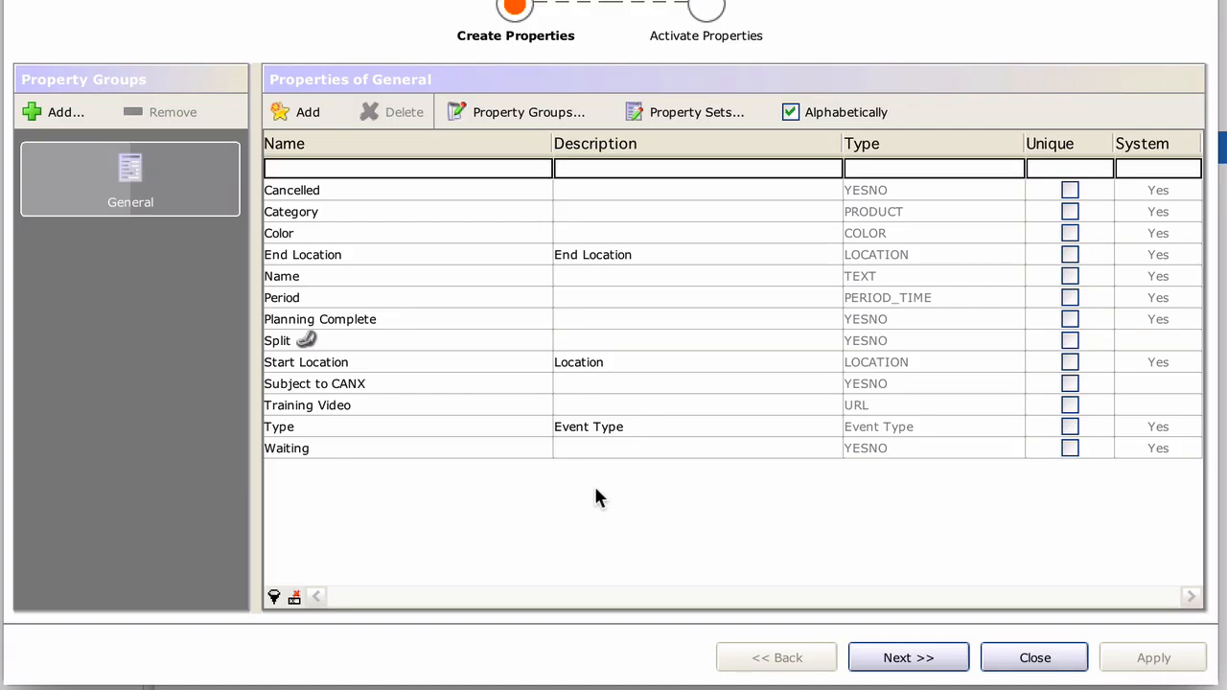
{"action": "mouse_move", "coordinate": [432, 436]}
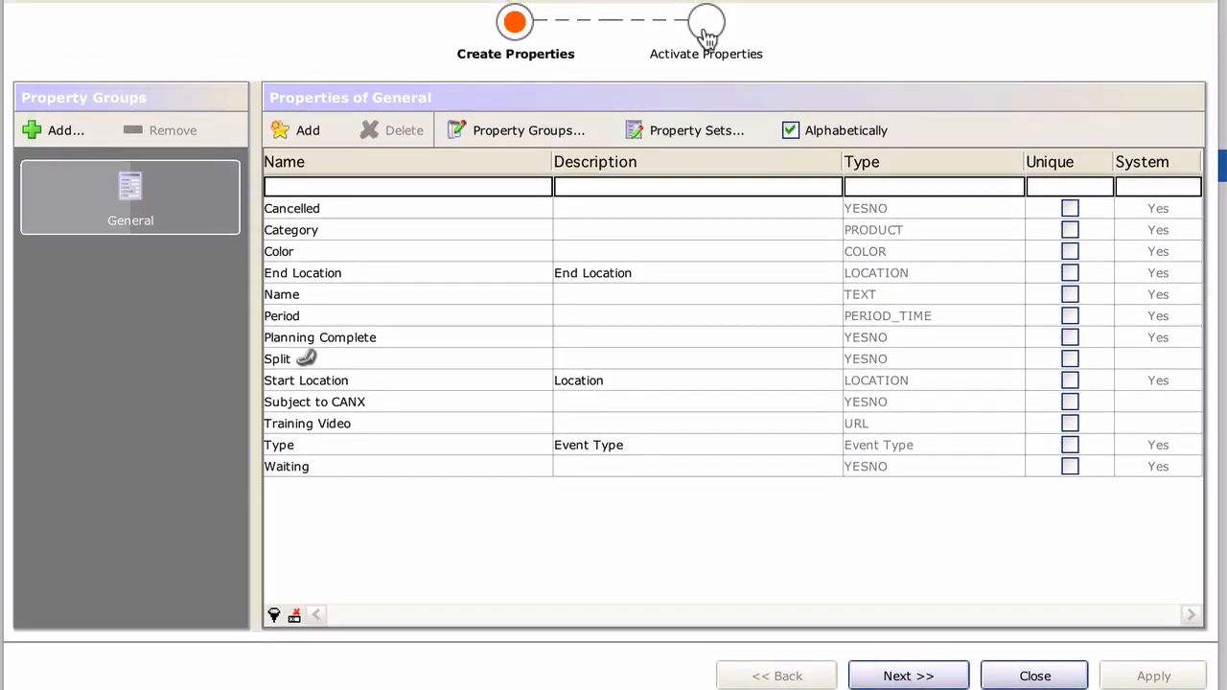
Activate and apply the Type property for Non Duty, then close the activation editor
{"action": "left_click", "coordinate": [907, 676]}
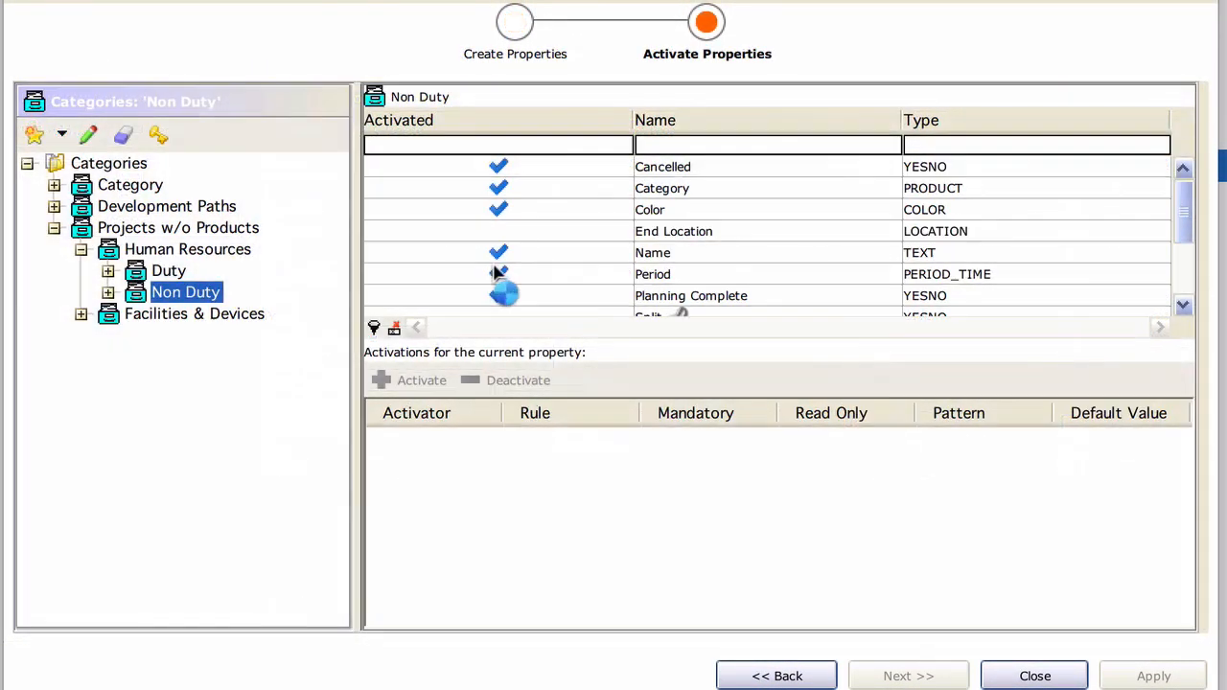
{"action": "scroll", "scroll_direction": "down", "scroll_amount": 3}
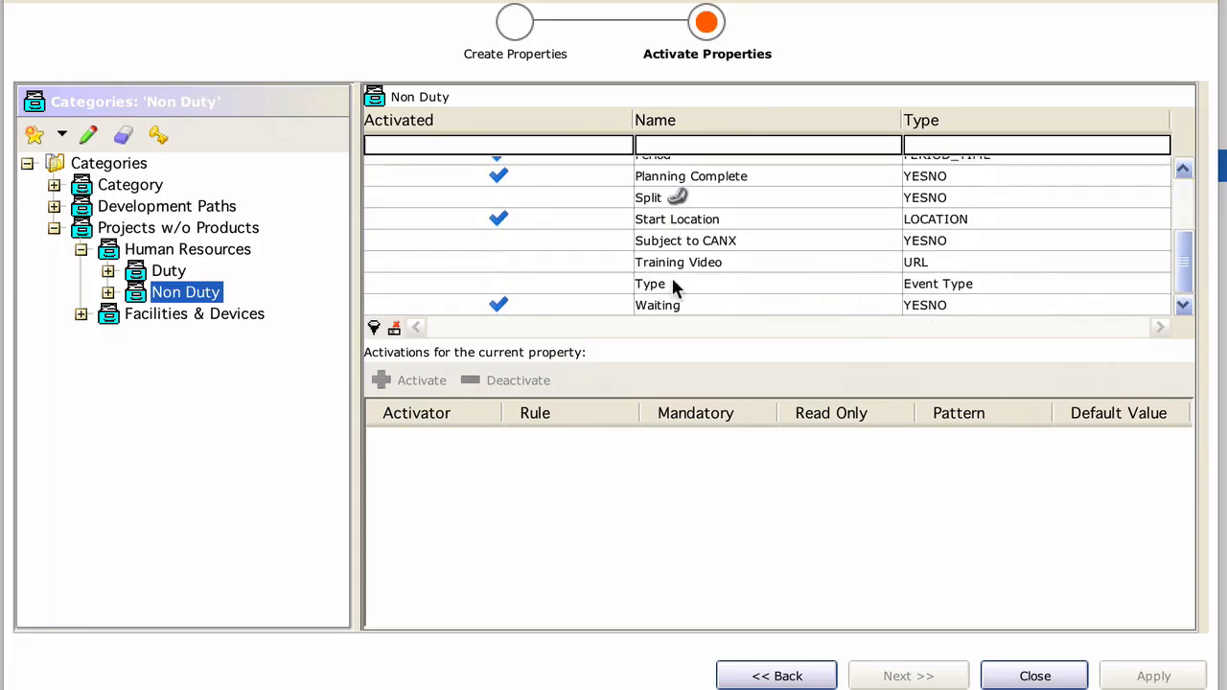
{"action": "left_click", "coordinate": [650, 283]}
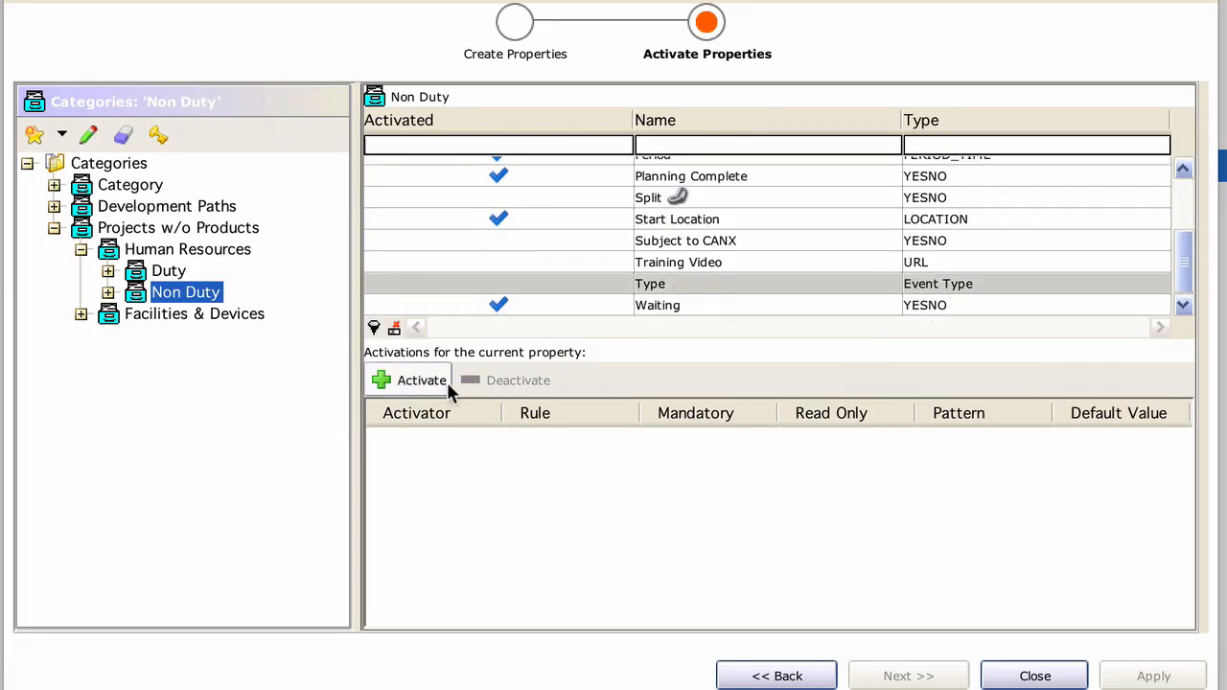
{"action": "left_click", "coordinate": [420, 380]}
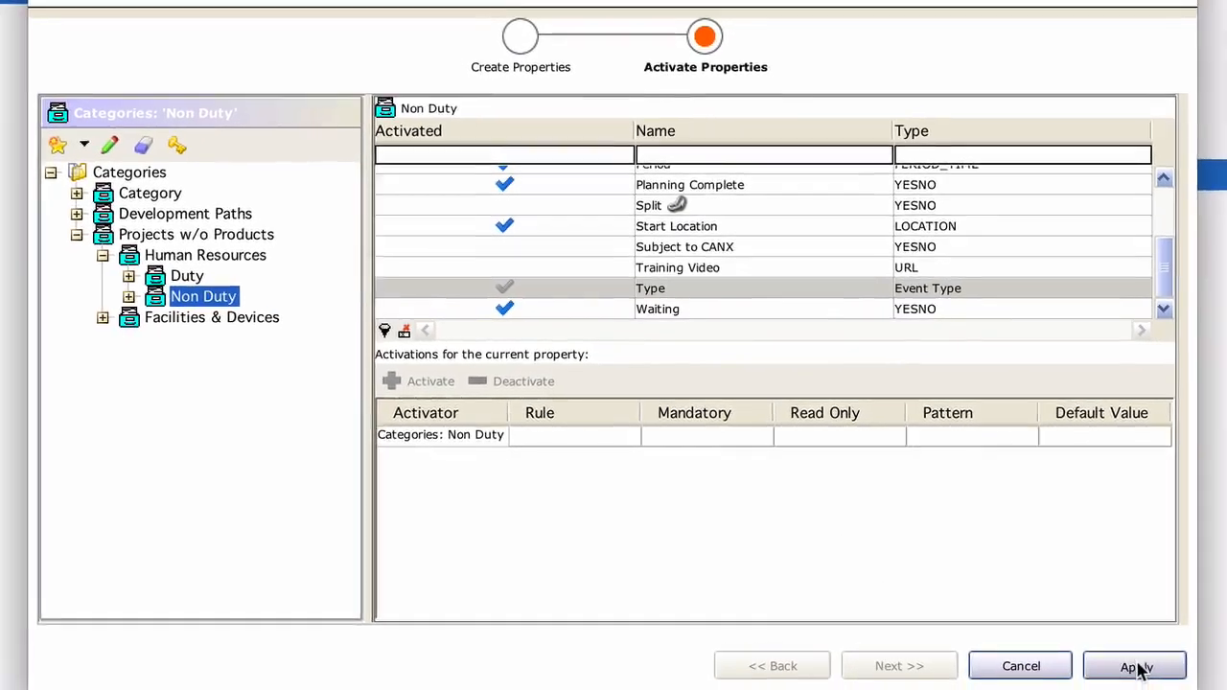
{"action": "left_click", "coordinate": [1135, 666]}
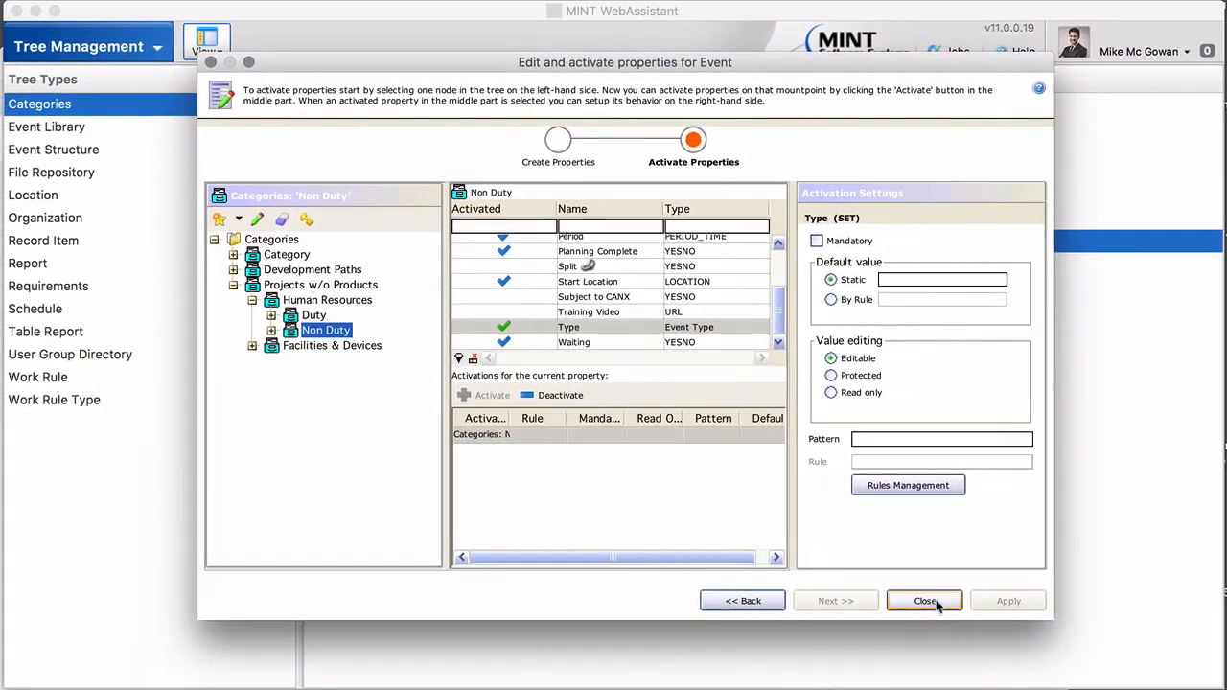
{"action": "left_click", "coordinate": [924, 601]}
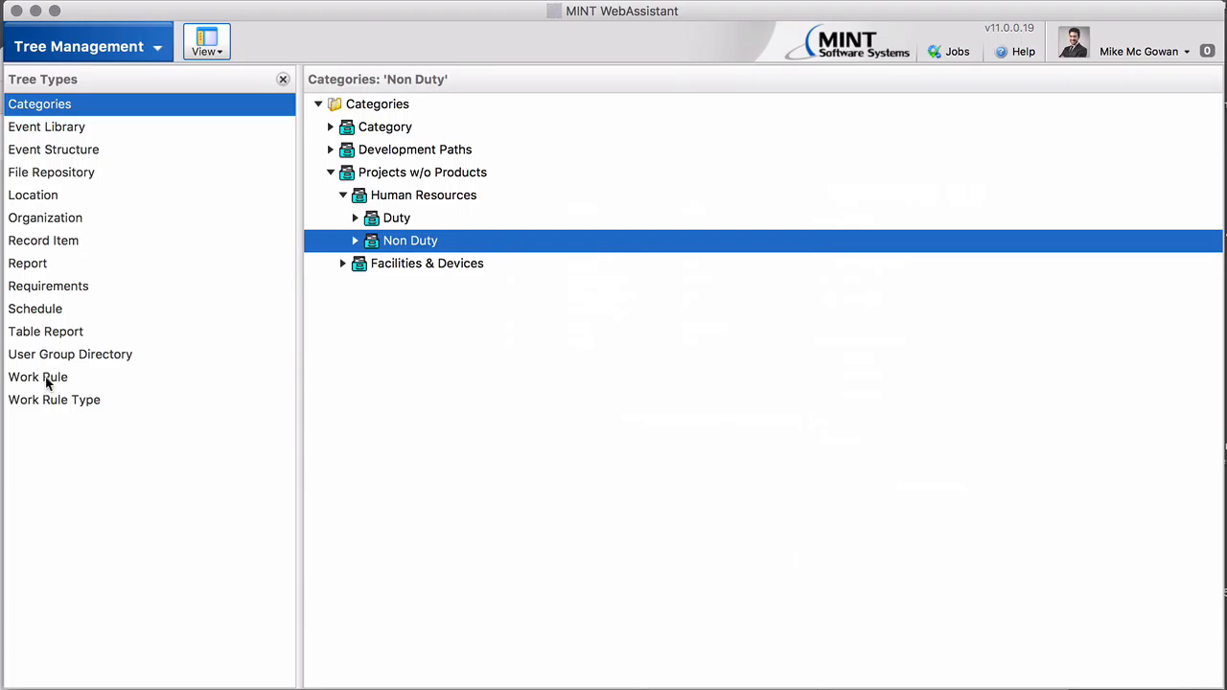
Open the Maximum Duty Time work rule's 'Ignore Conflicts When' assignment filters
{"action": "left_click", "coordinate": [37, 377]}
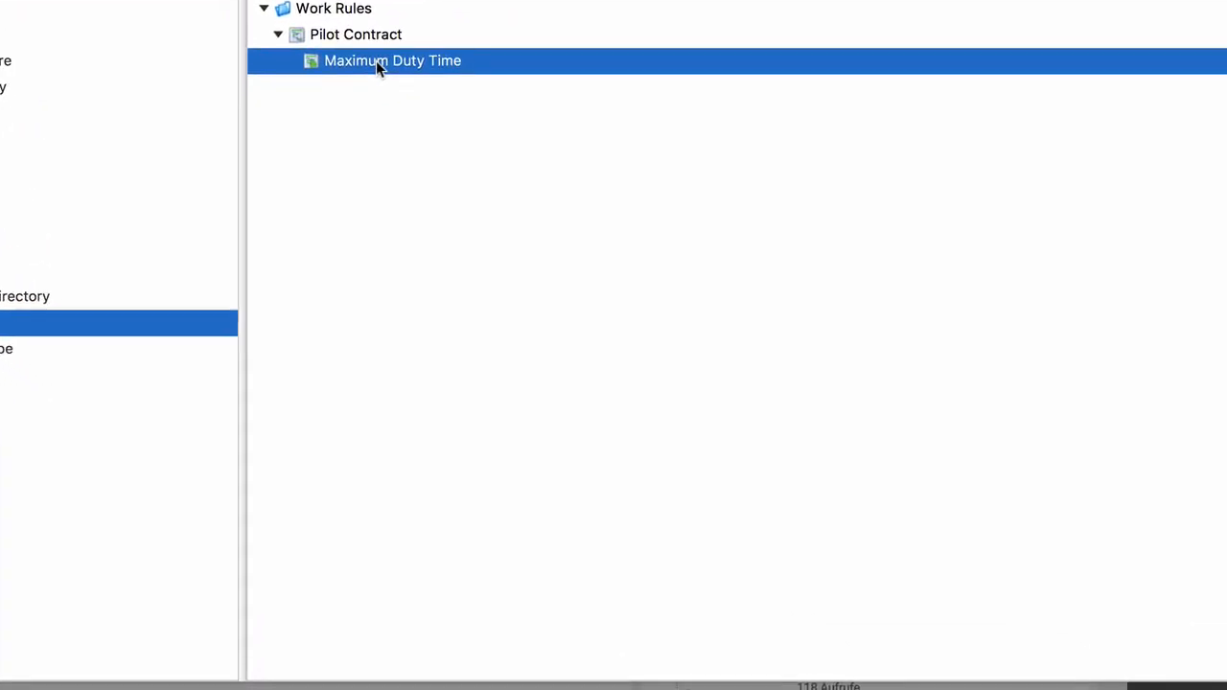
{"action": "double_click", "coordinate": [393, 60]}
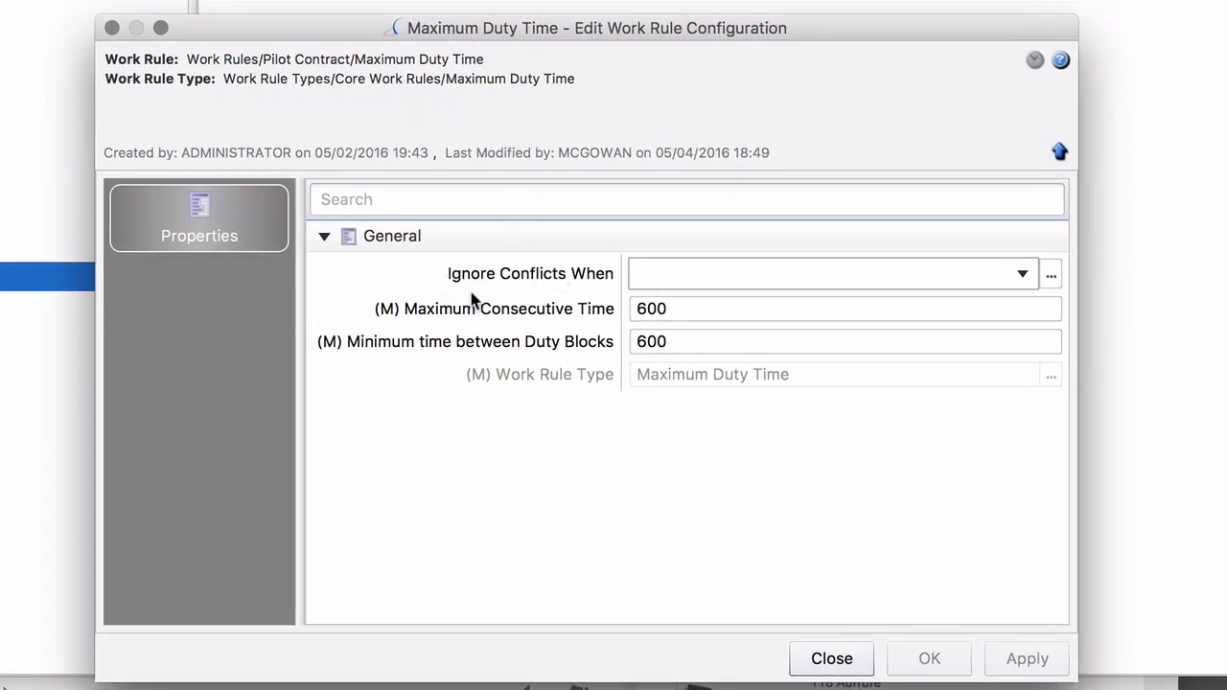
{"action": "mouse_move", "coordinate": [597, 279]}
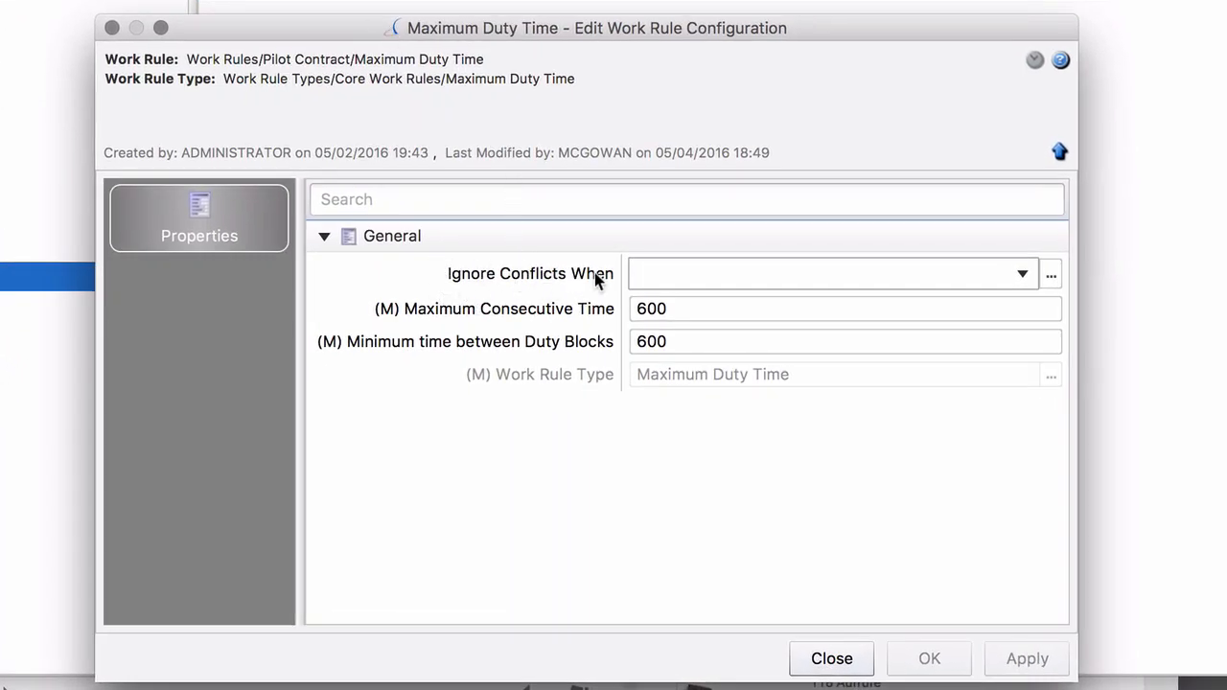
{"action": "mouse_move", "coordinate": [552, 499]}
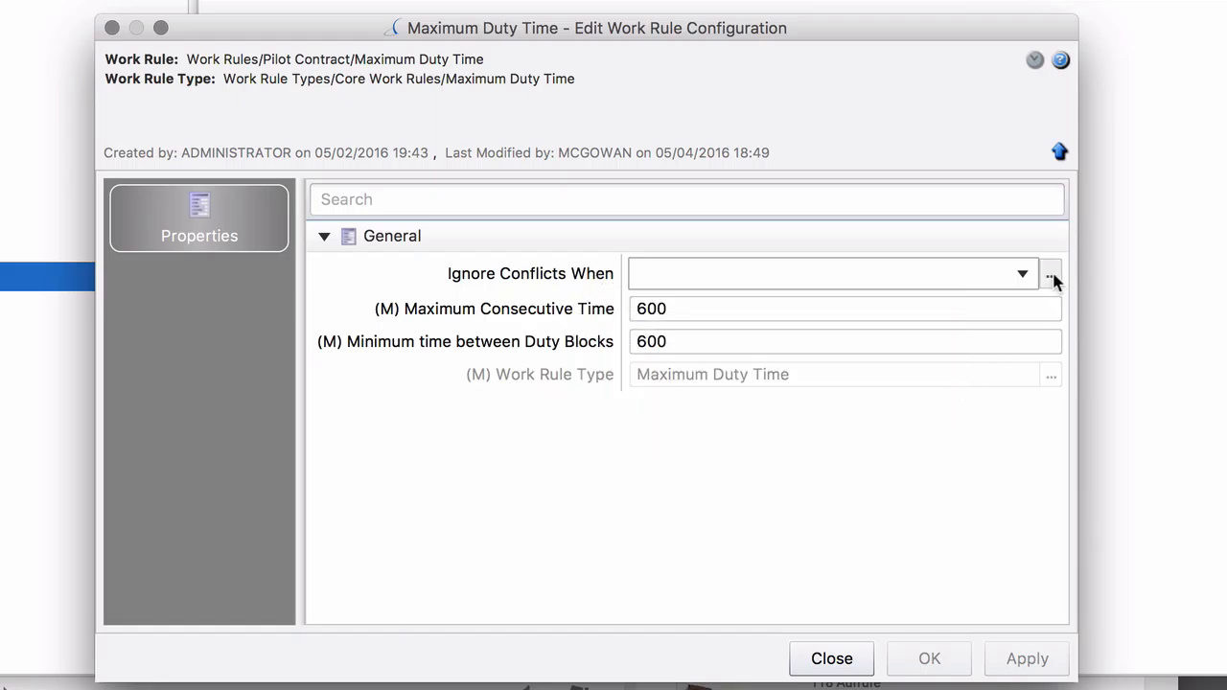
{"action": "left_click", "coordinate": [1050, 273]}
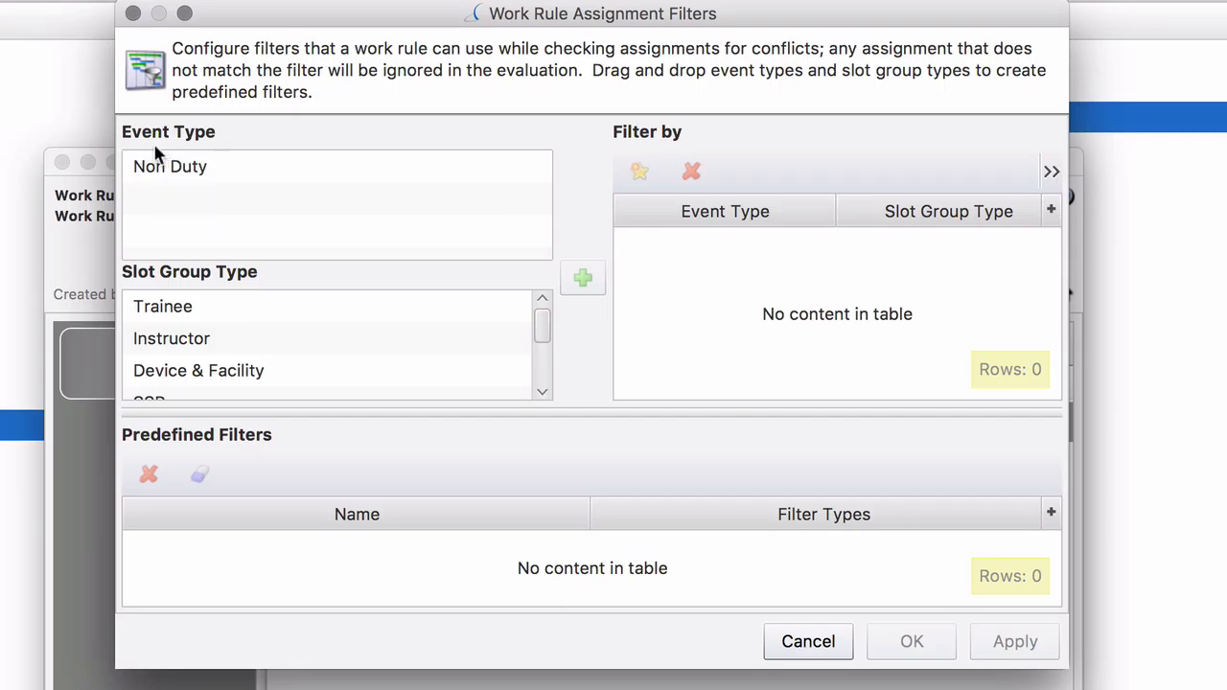
{"action": "mouse_move", "coordinate": [178, 171]}
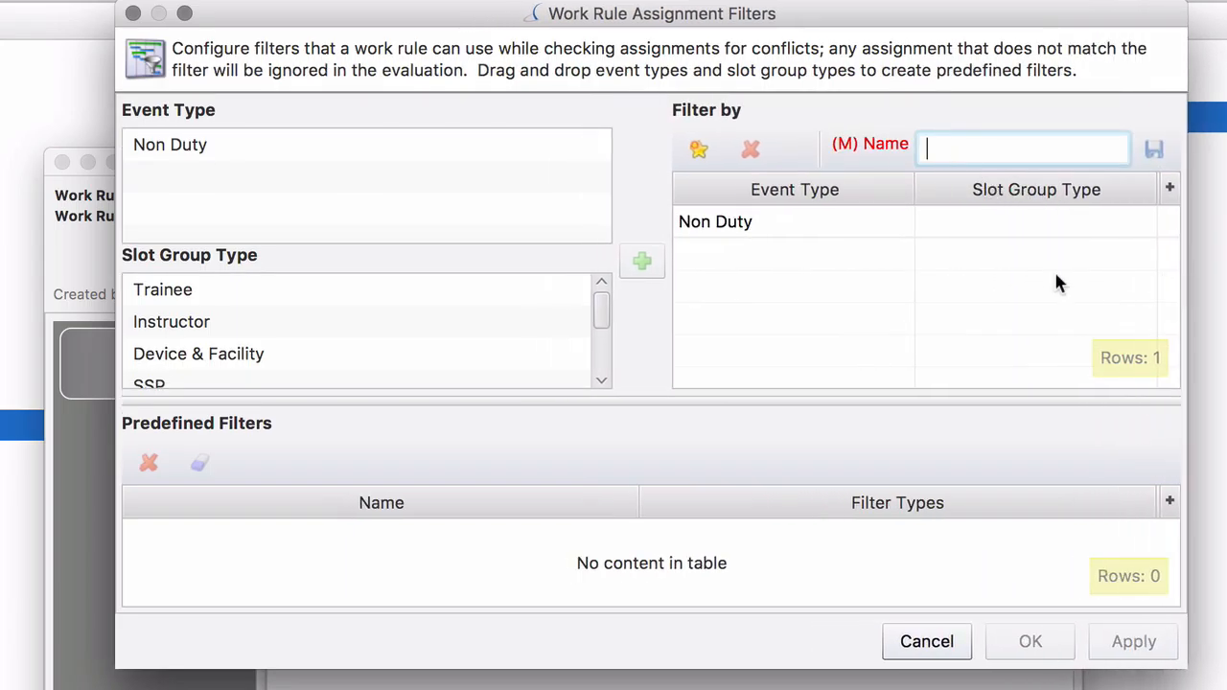
Save a predefined filter named 'Non Duty' filtering on the Non Duty event type
{"action": "type", "text": "Non"}
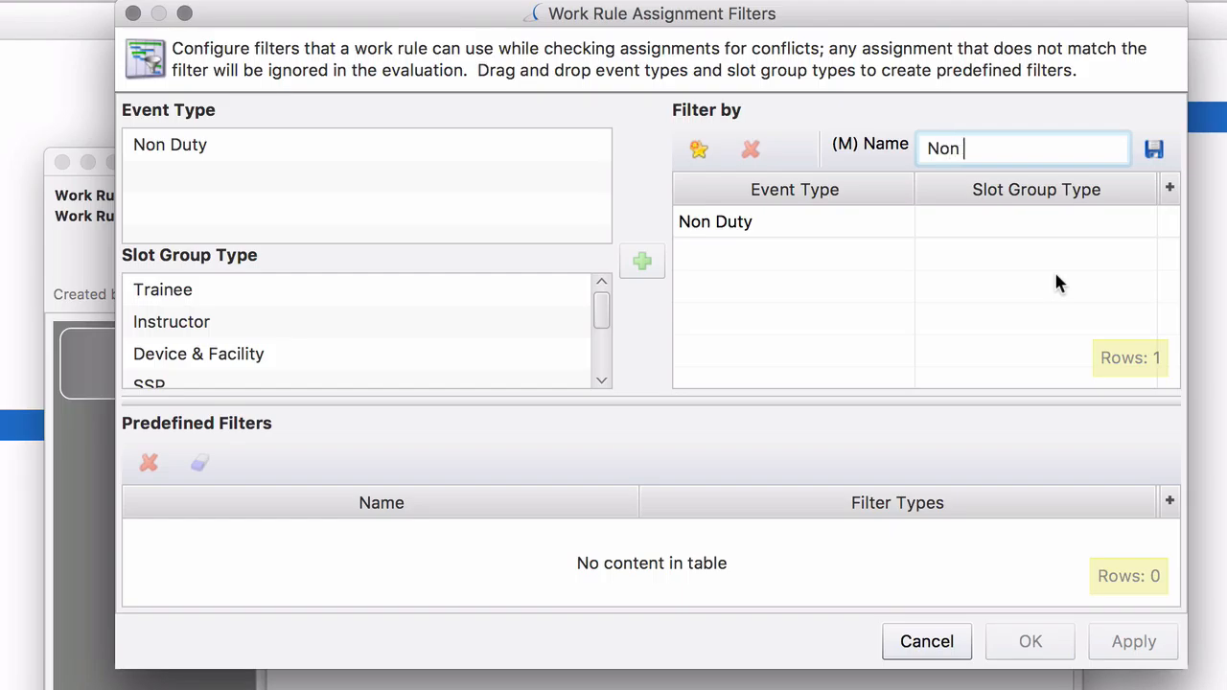
{"action": "type", "text": "Duty"}
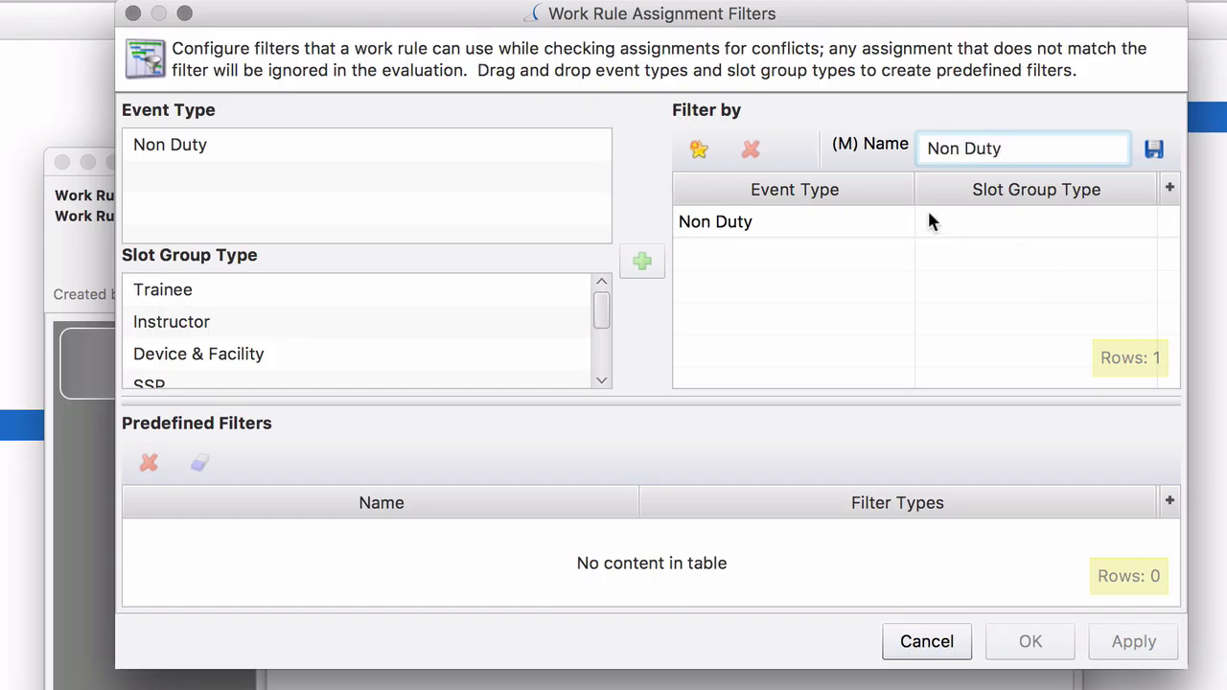
{"action": "mouse_move", "coordinate": [987, 238]}
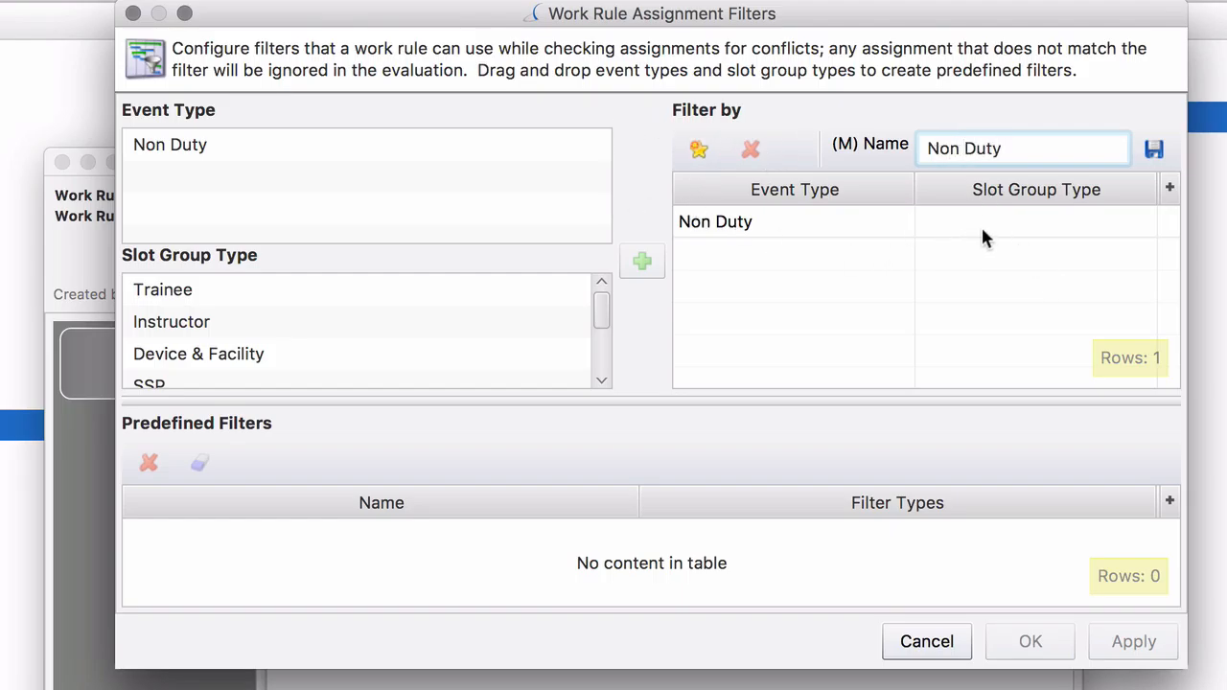
{"action": "mouse_move", "coordinate": [1034, 202]}
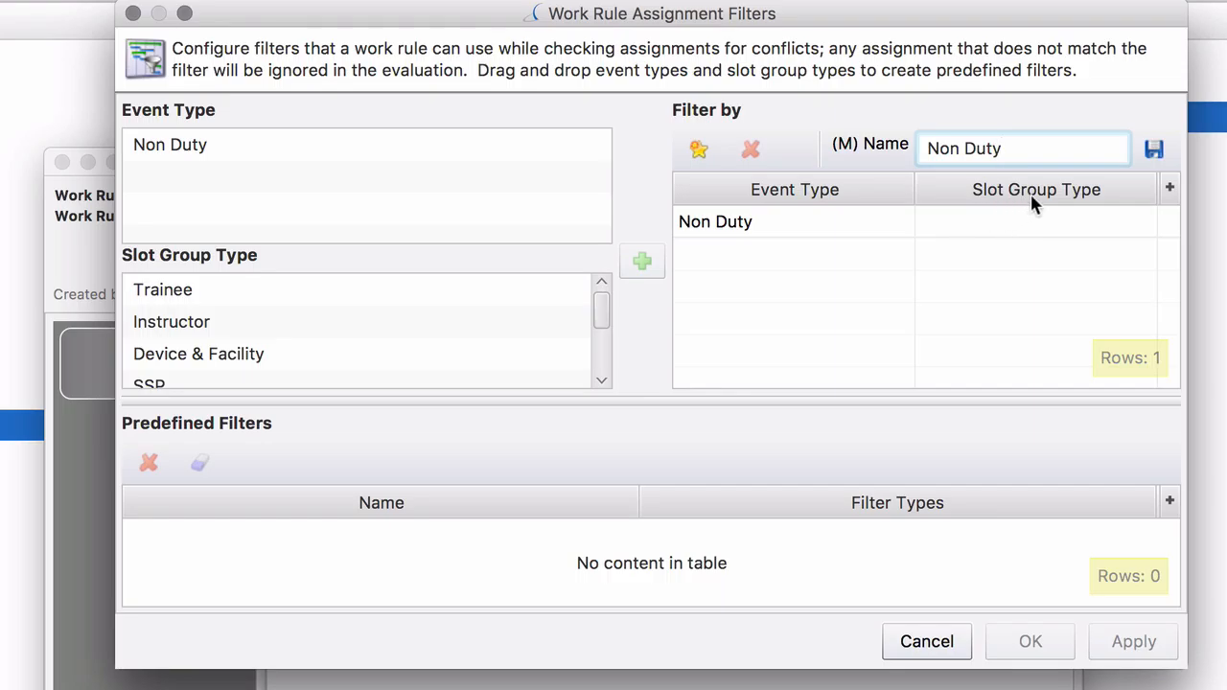
{"action": "mouse_move", "coordinate": [1026, 238]}
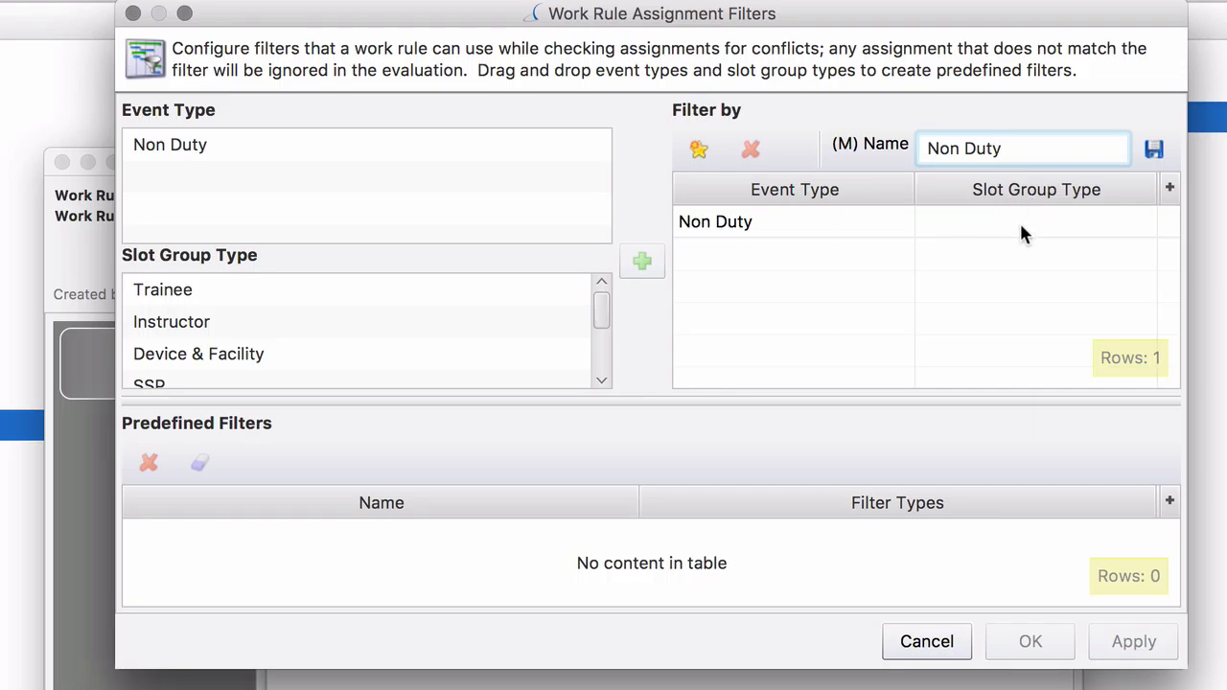
{"action": "mouse_move", "coordinate": [747, 230]}
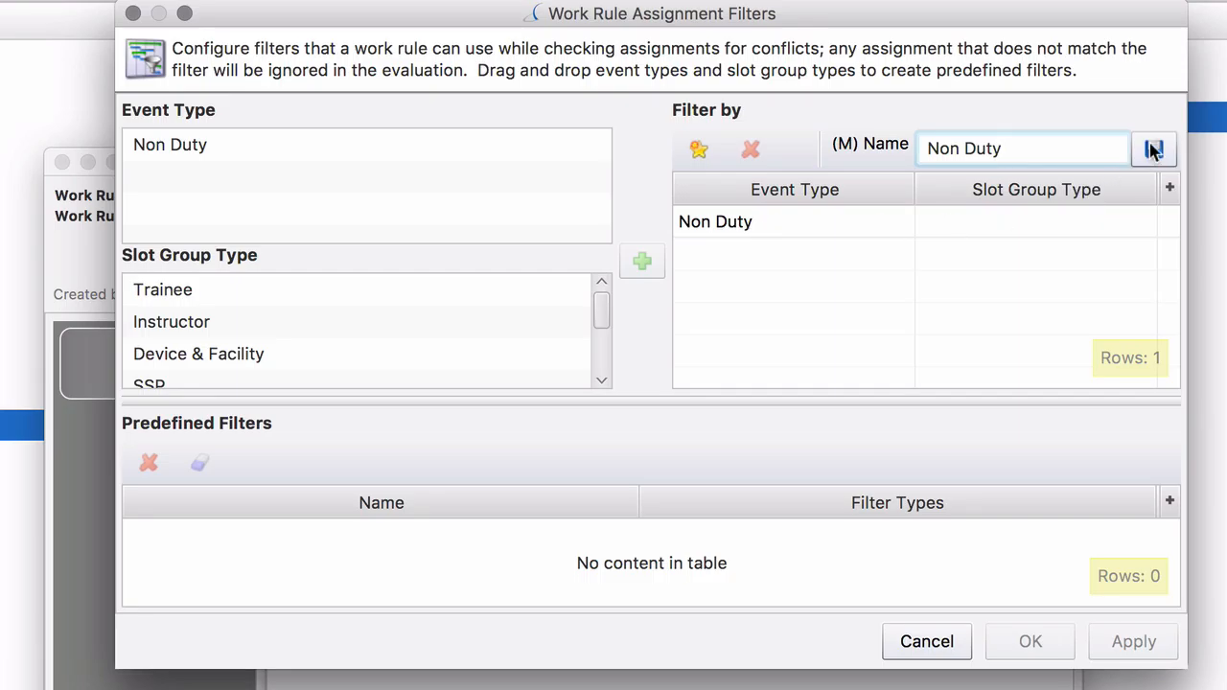
{"action": "left_click", "coordinate": [1154, 149]}
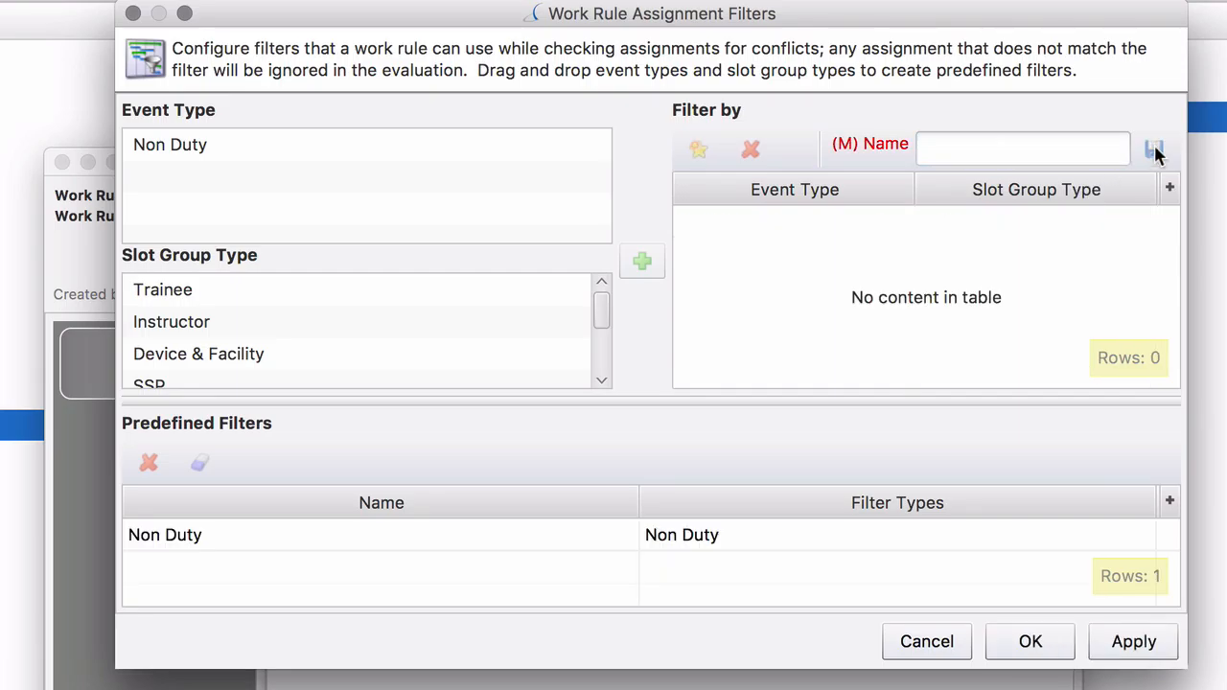
{"action": "mouse_move", "coordinate": [375, 546]}
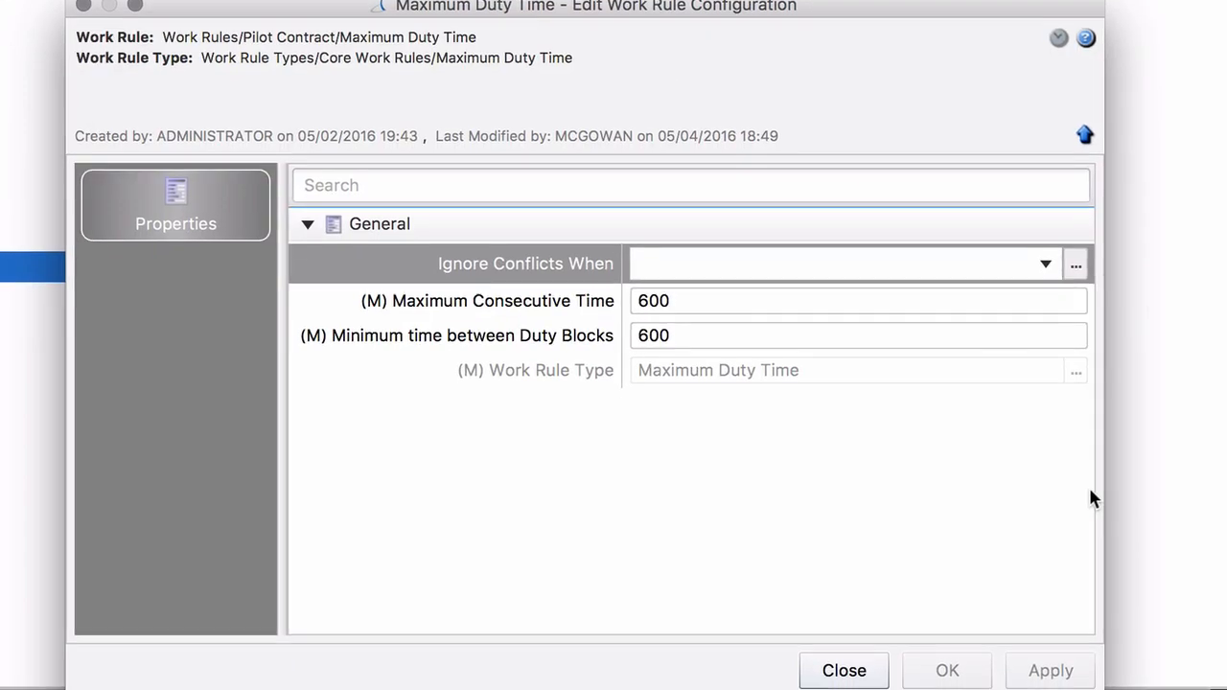
Set Maximum Duty Time to ignore conflicts for Non Duty and save the rule
{"action": "left_click", "coordinate": [1045, 263]}
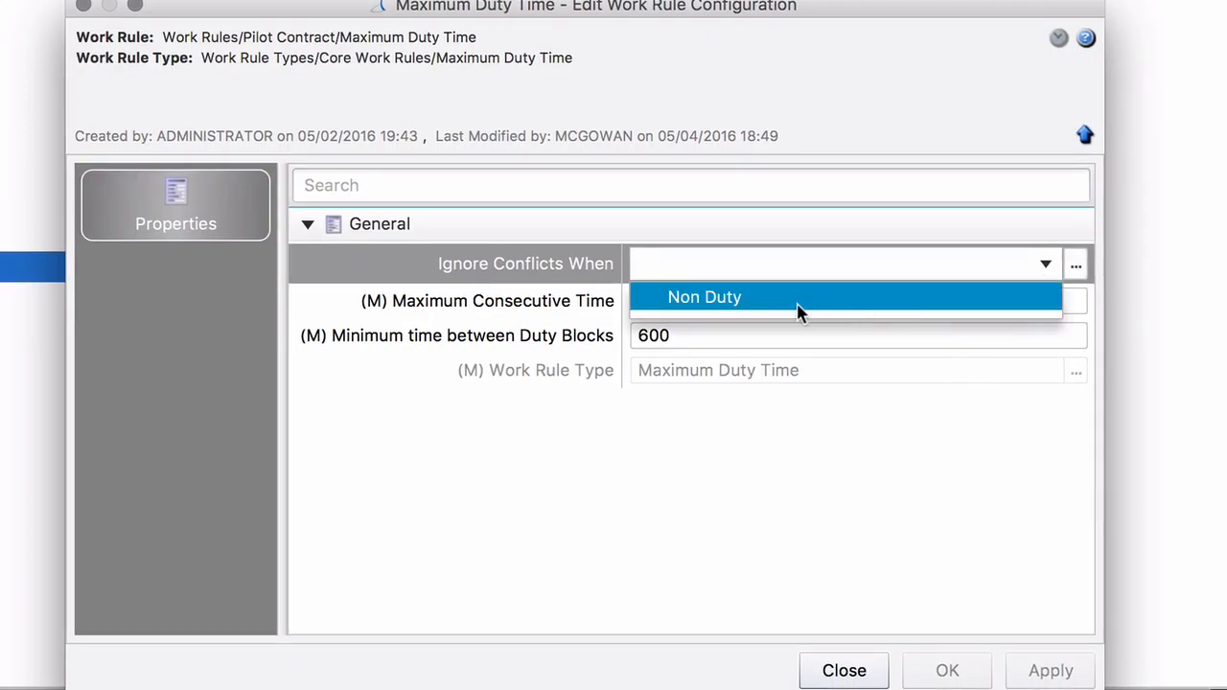
{"action": "left_click", "coordinate": [705, 297]}
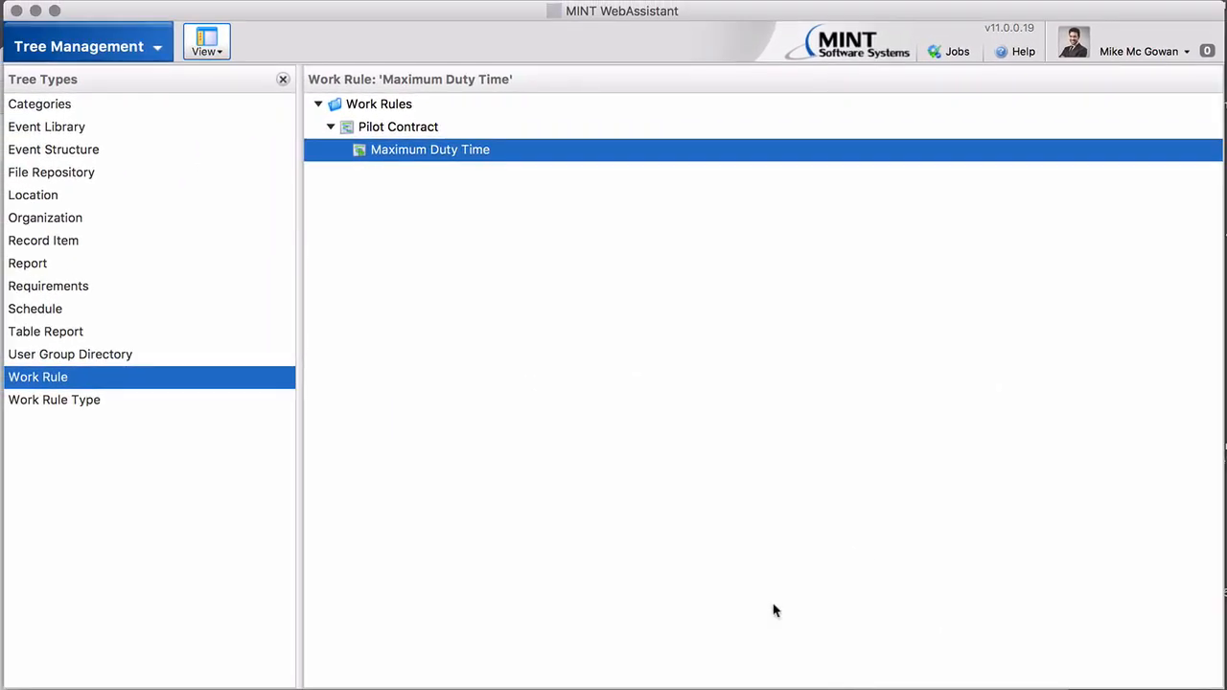
{"action": "mouse_move", "coordinate": [398, 163]}
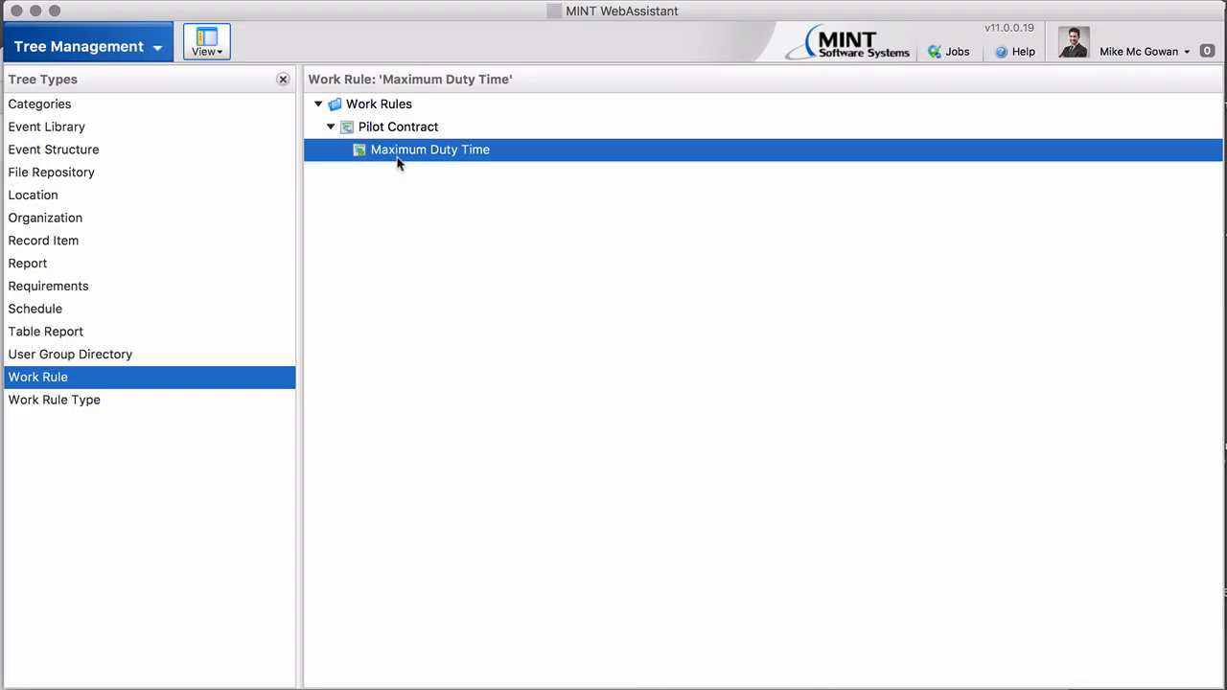
{"action": "left_click", "coordinate": [86, 46]}
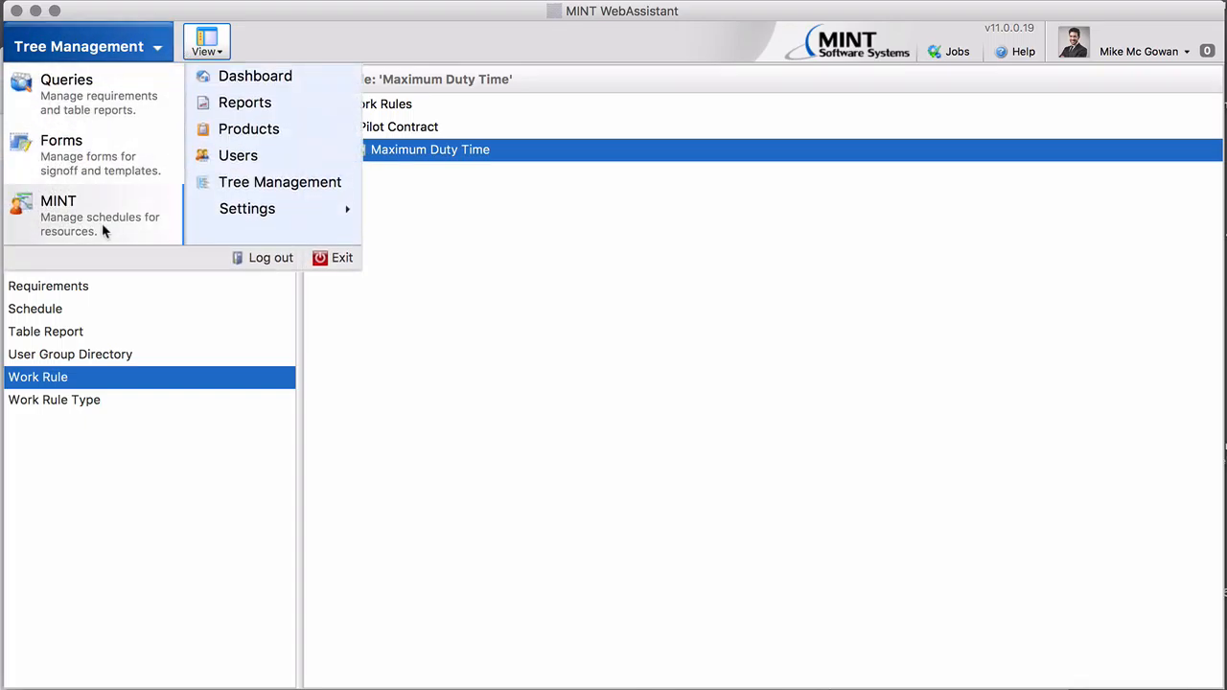
In the MINT module, create a Vacation-category event with Type Non Duty for 7–12 July
{"action": "left_click", "coordinate": [58, 200]}
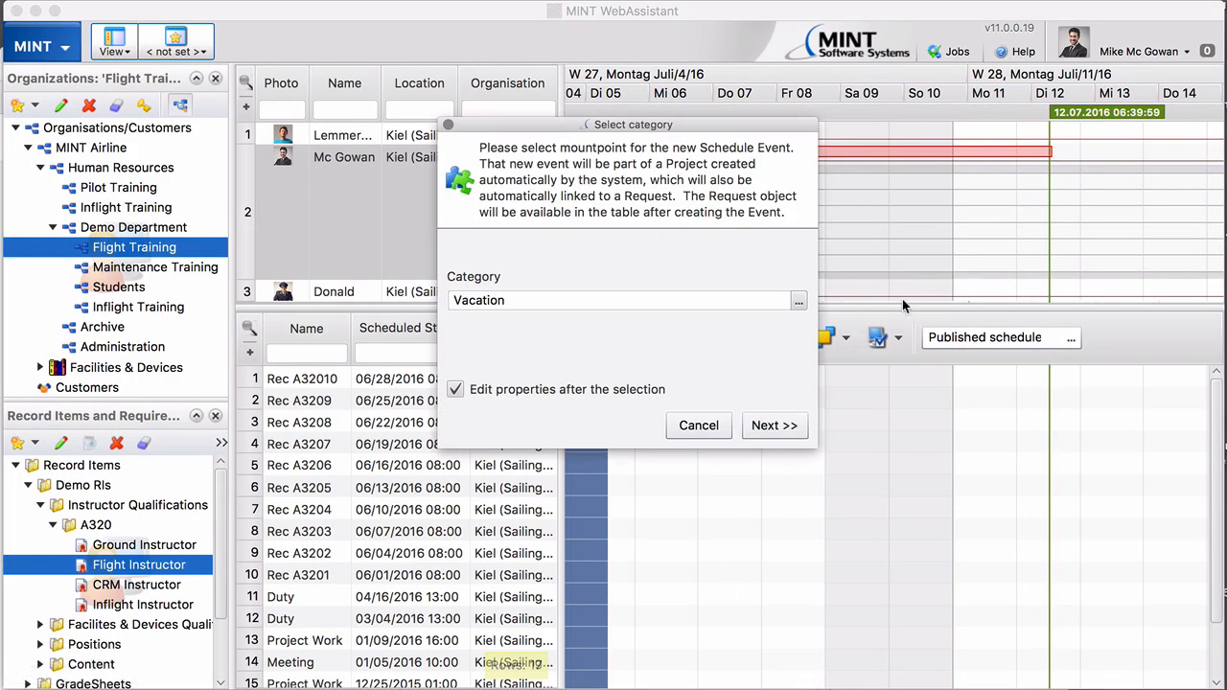
{"action": "left_click", "coordinate": [774, 425]}
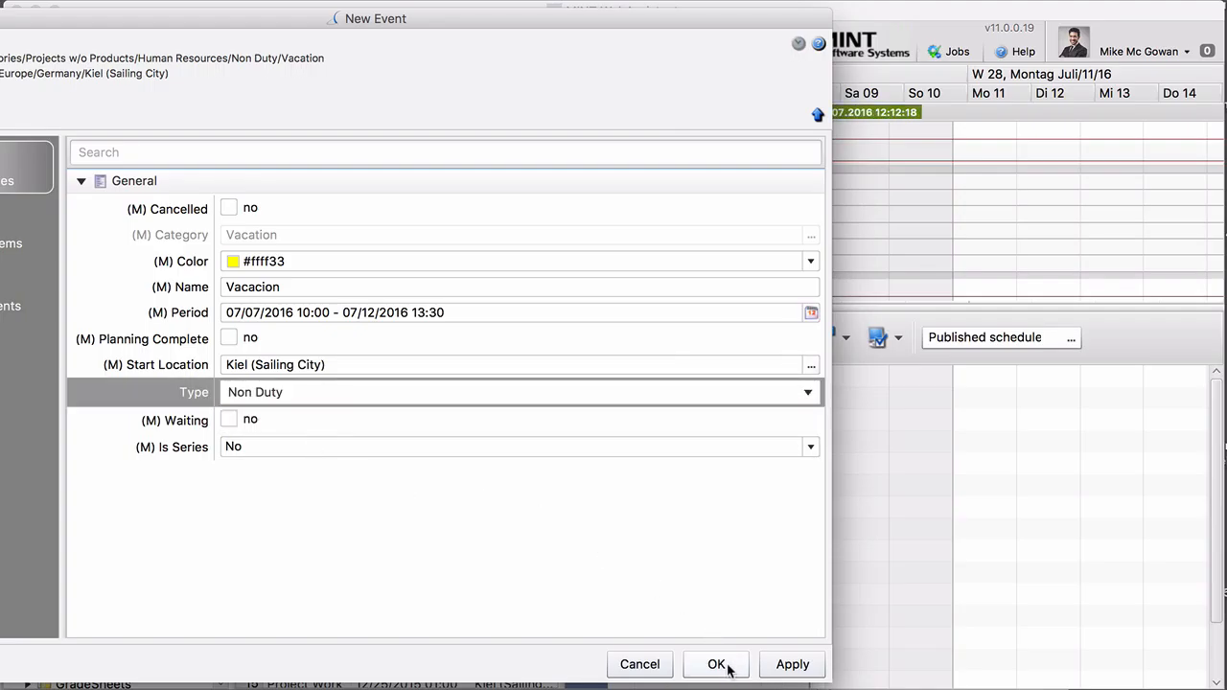
{"action": "left_click", "coordinate": [716, 664]}
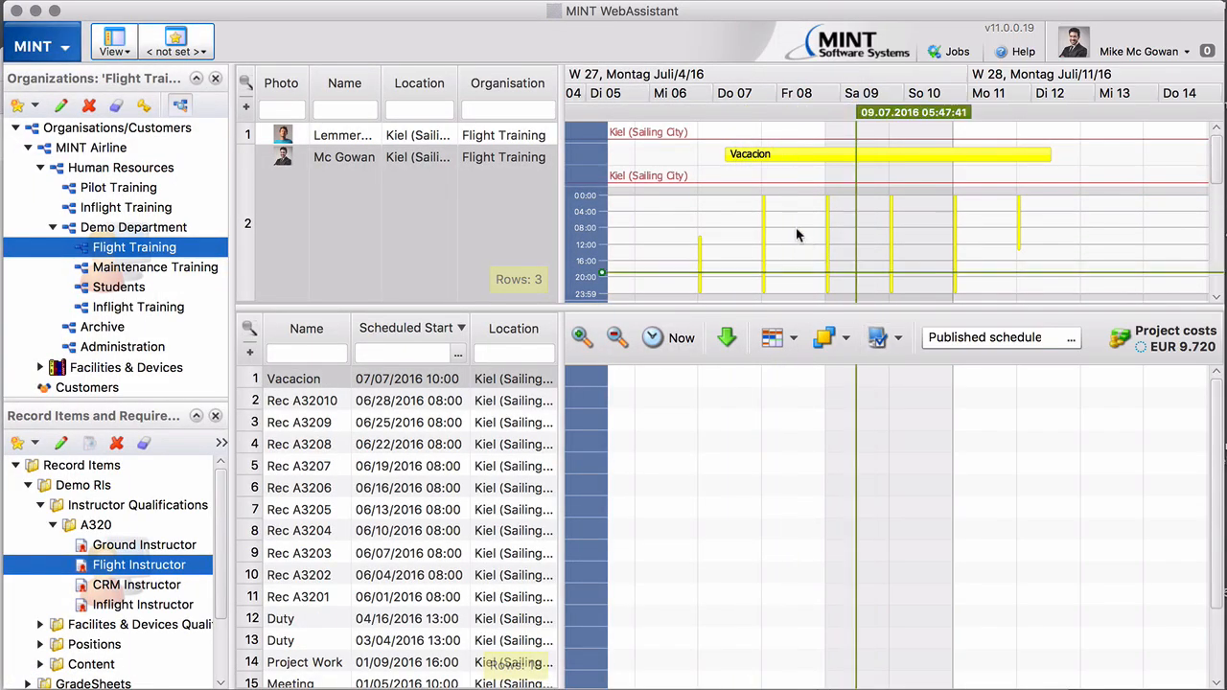